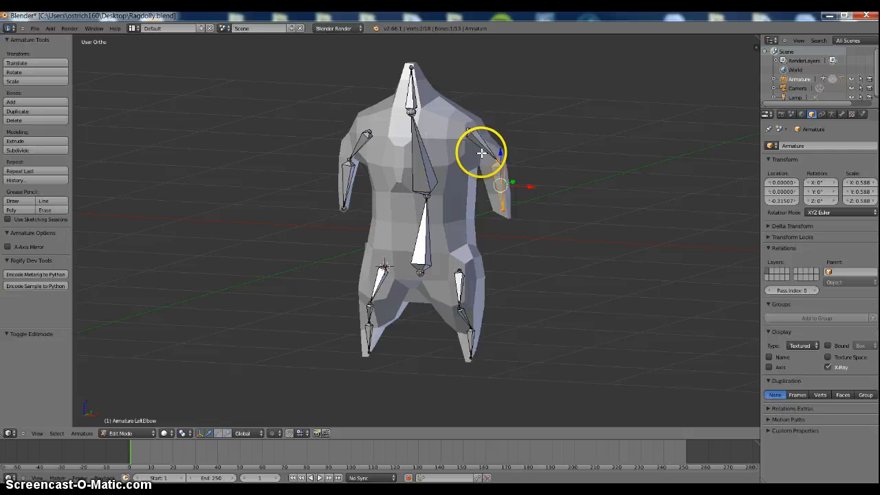
Inspect the left elbow and Root bones of the orange character's armature.
left_click(481, 137)
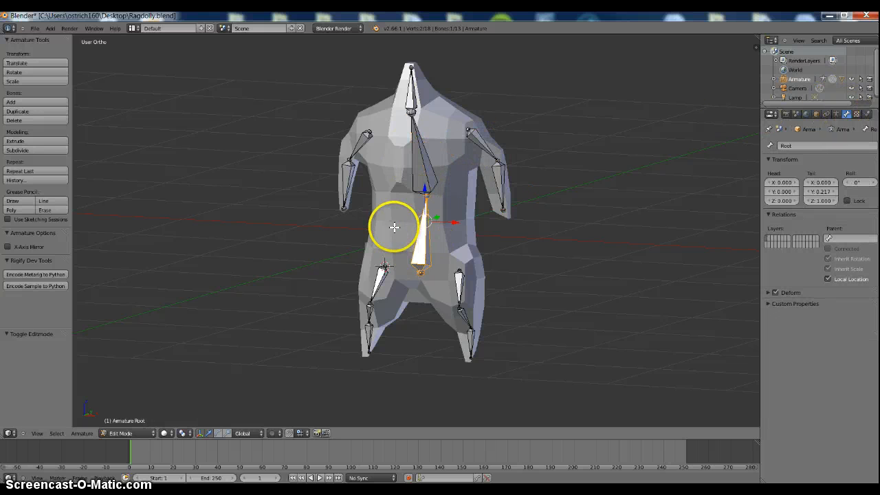
left_click(488, 141)
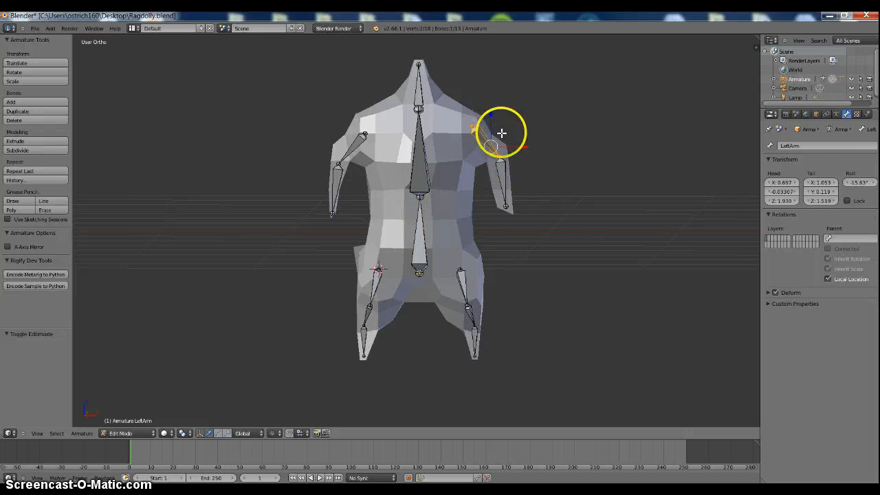
scroll("up", 3)
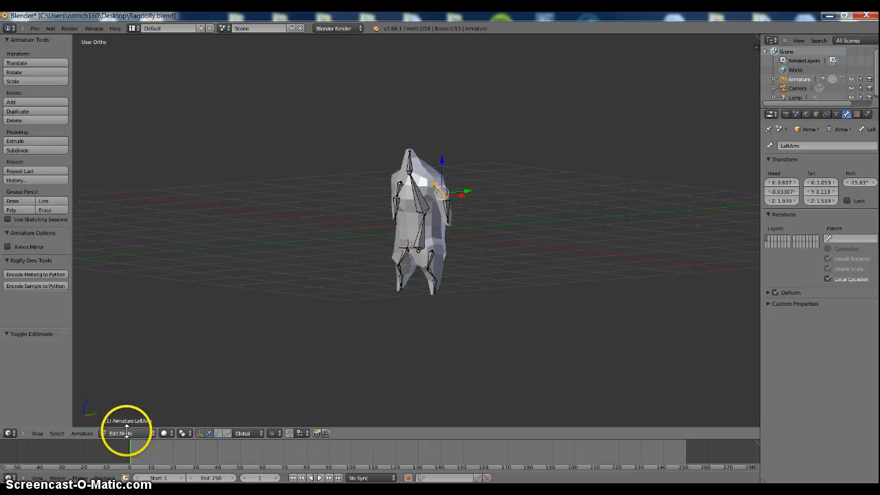
left_click(117, 433)
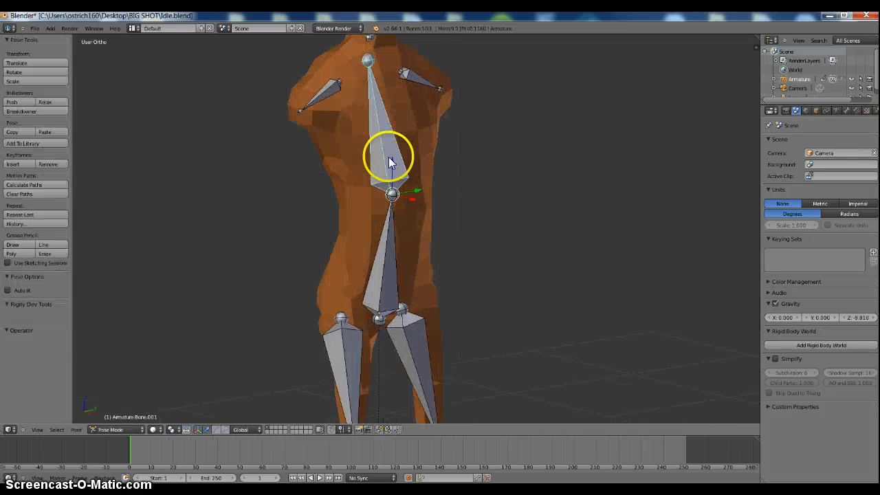
Check the upper spine bone's constraints, then switch to Object Mode and orbit the view.
left_click(837, 111)
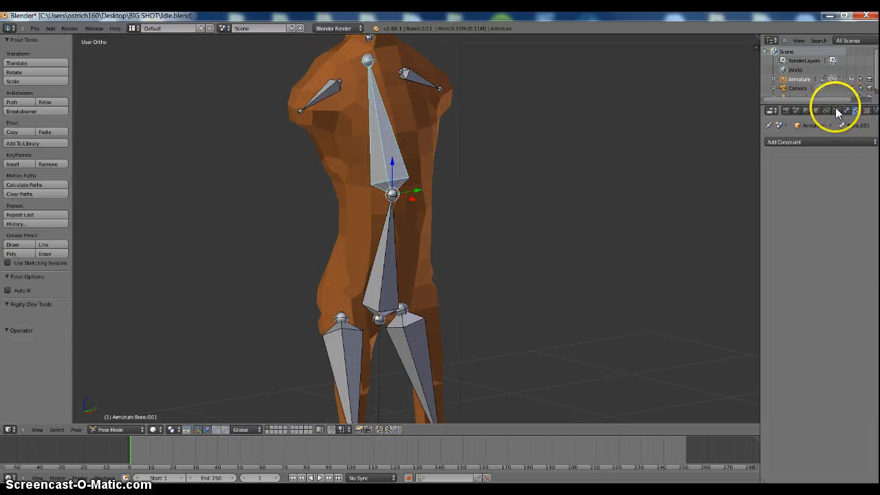
left_click(836, 109)
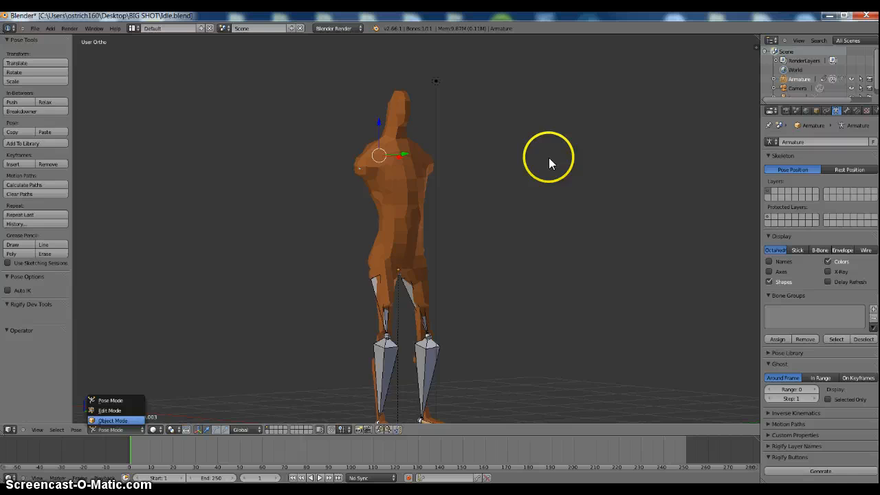
left_click(113, 420)
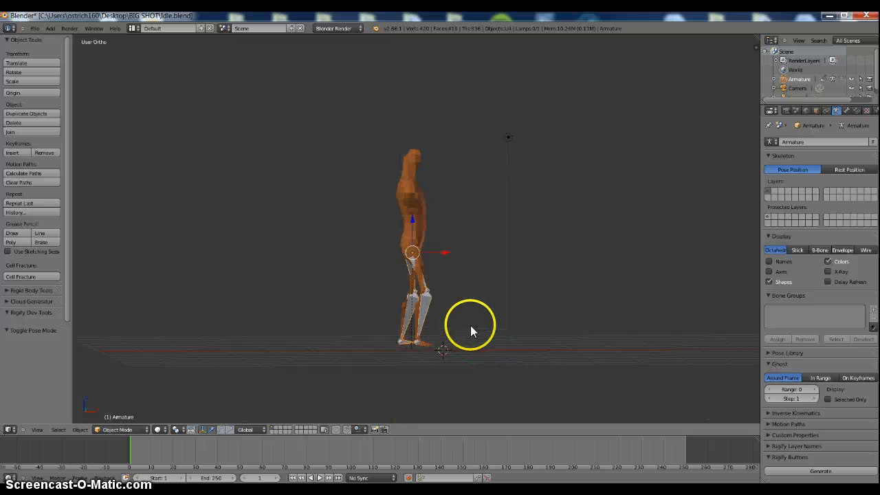
left_click_drag(470, 326, 419, 350)
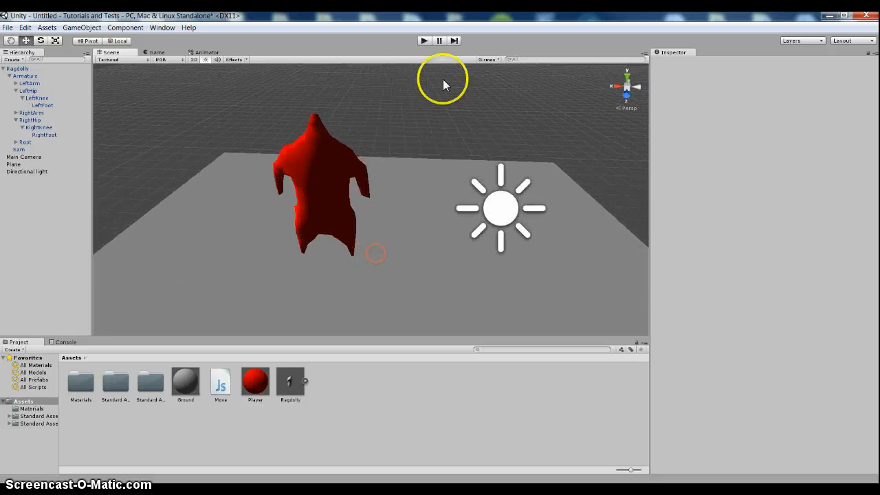
left_click(423, 40)
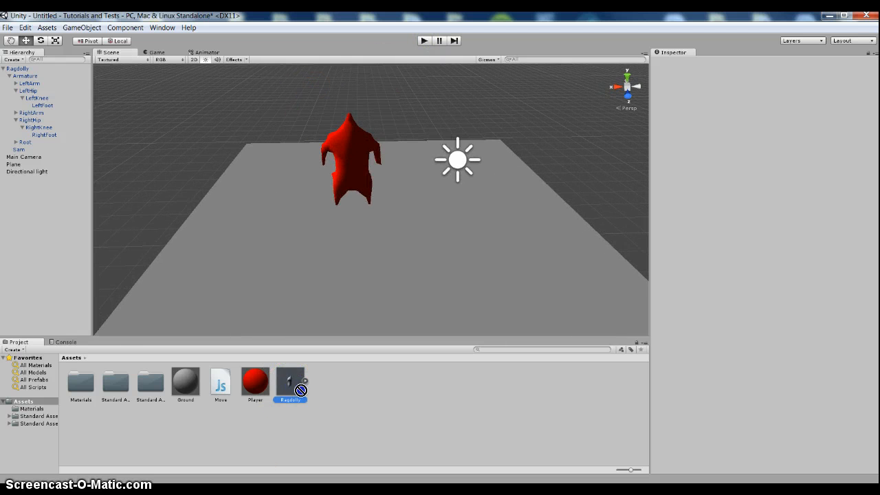
Set Ragdolly's import Normals to Calculate, apply, and run a quick Play test.
left_click(289, 381)
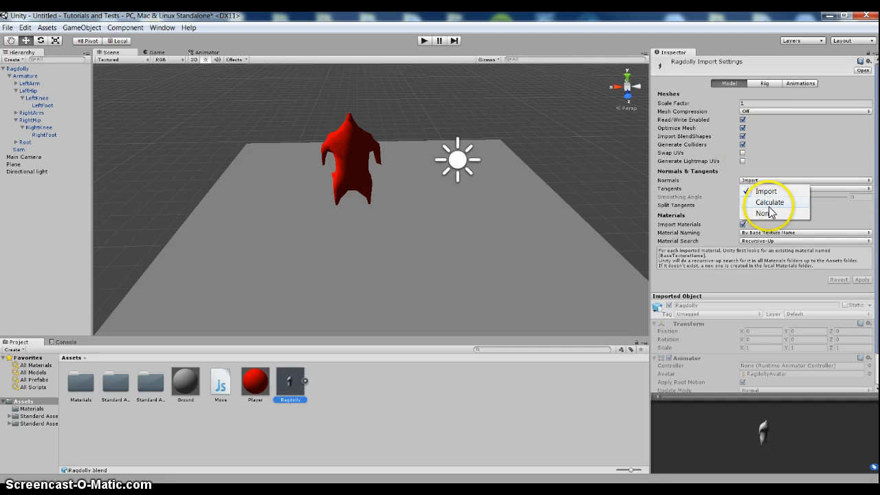
left_click(769, 201)
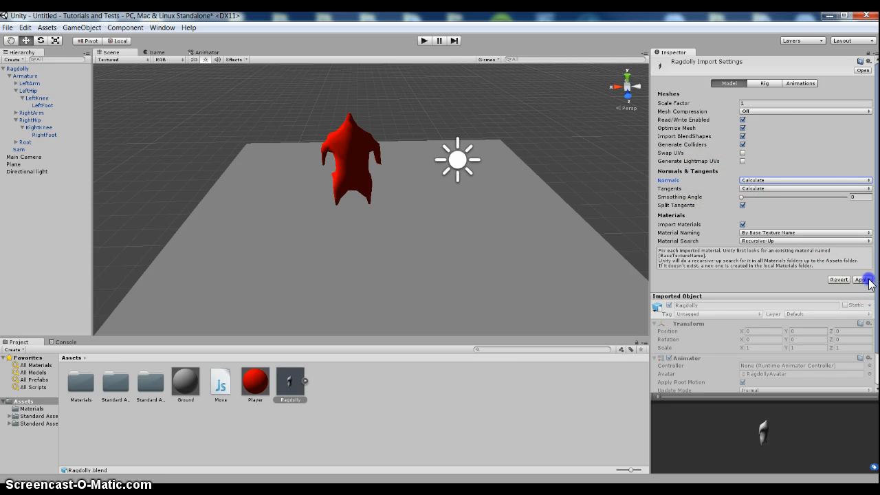
left_click(862, 279)
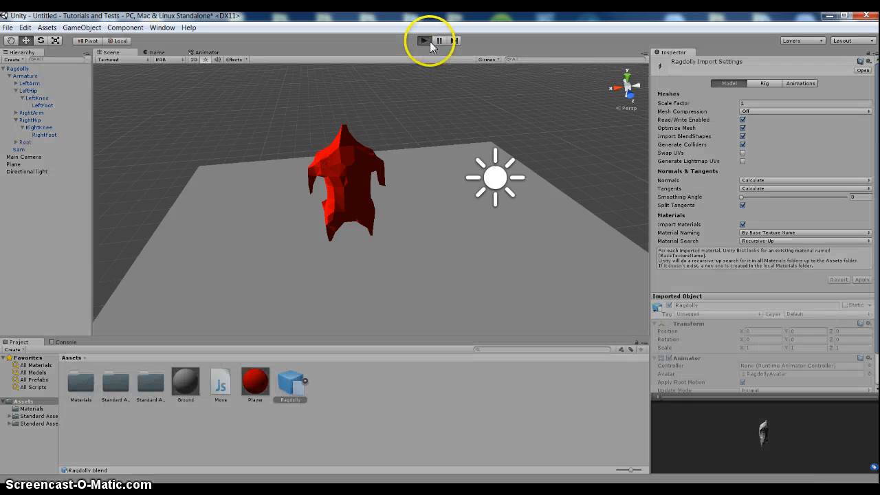
left_click(423, 40)
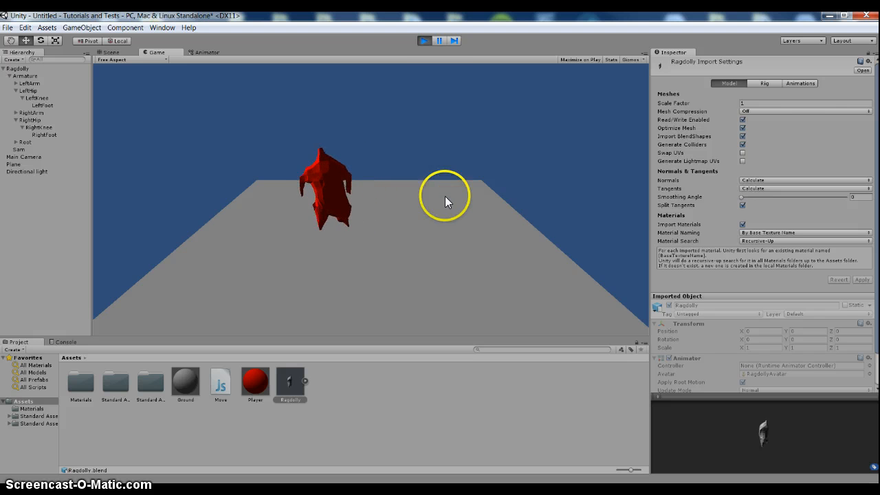
left_click(110, 52)
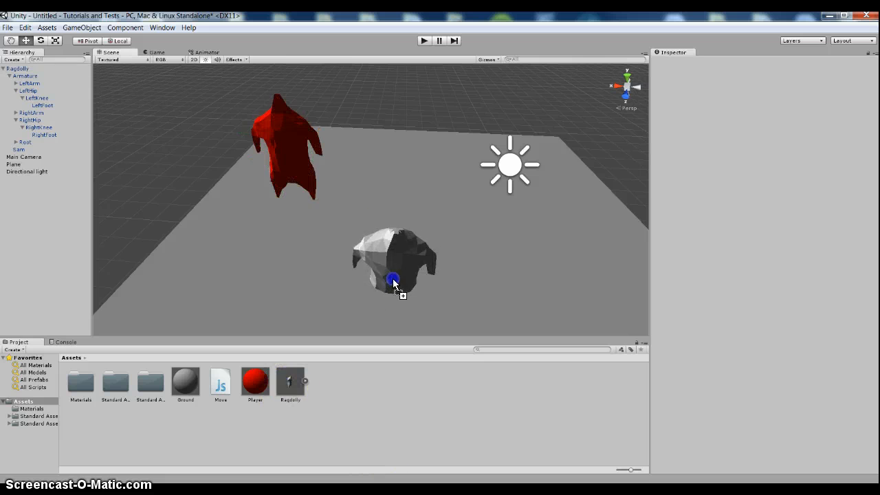
Place a second Ragdolly in the scene and choose GameObject > Create Other > Ragdoll.
left_click(18, 76)
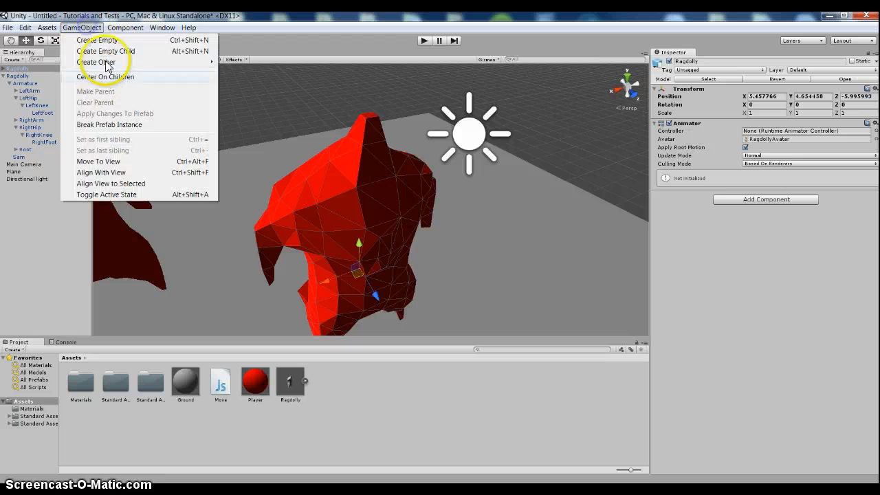
left_click(96, 62)
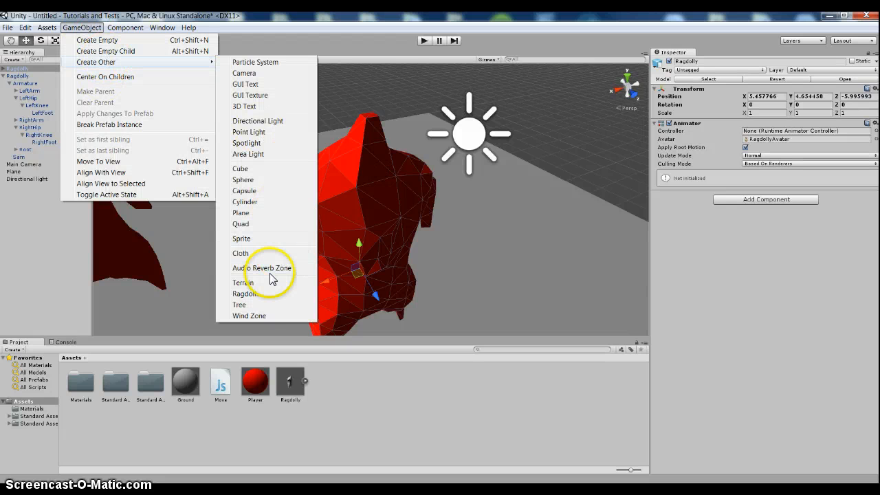
left_click(243, 293)
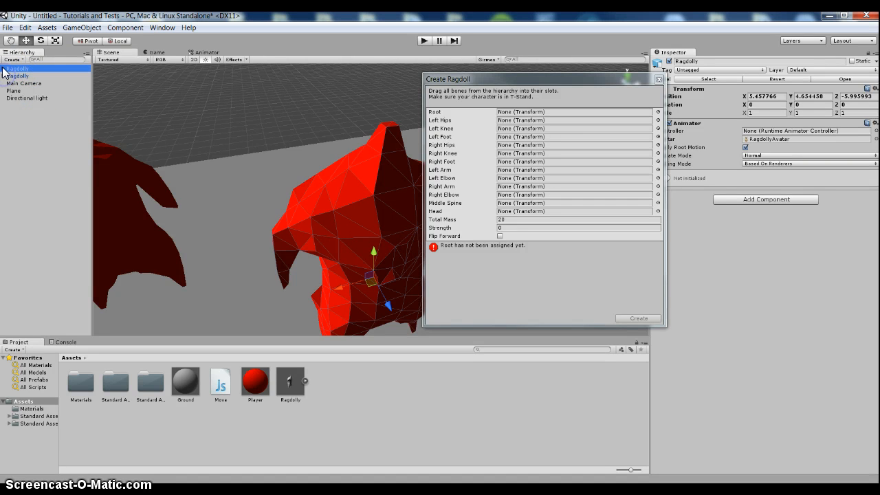
left_click(26, 76)
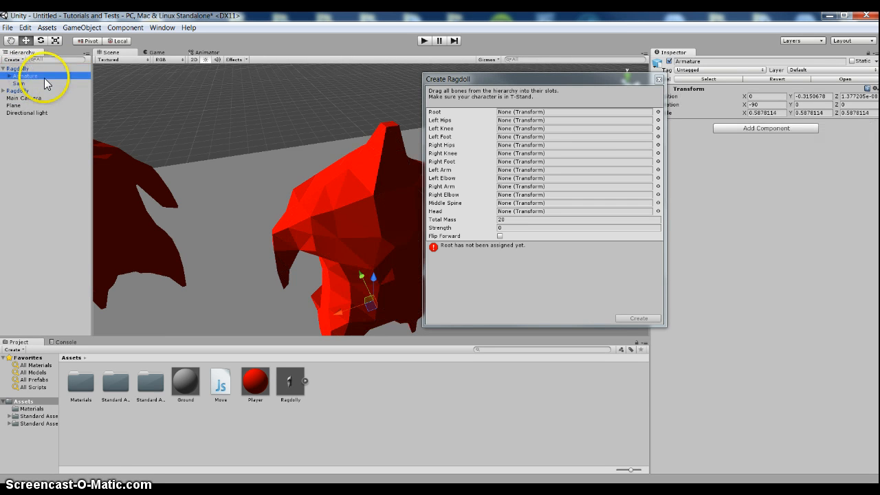
left_click(24, 76)
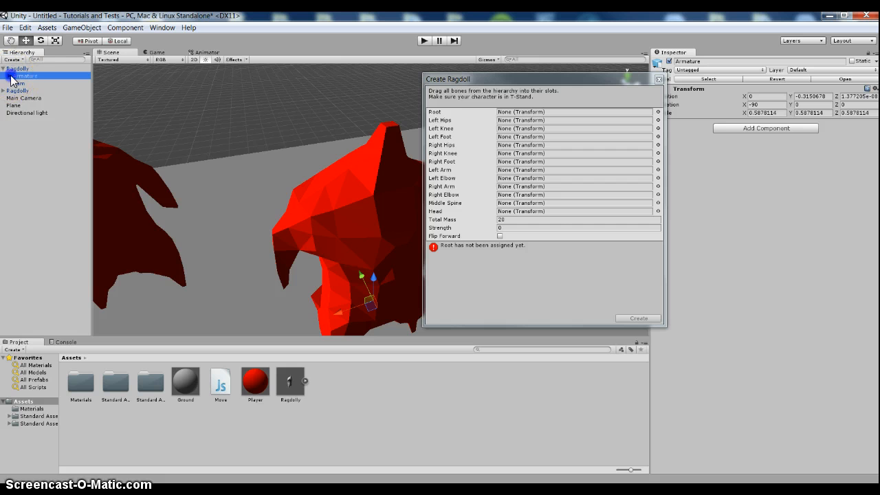
left_click(5, 76)
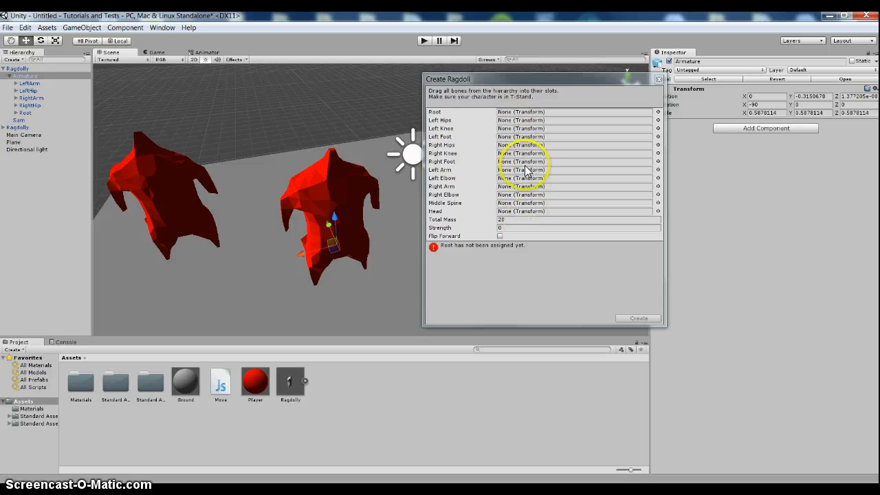
mouse_move(541, 196)
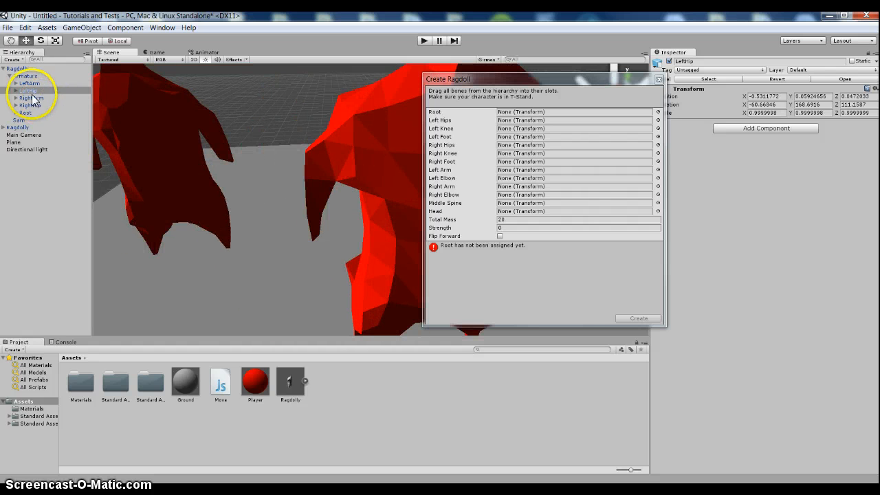
left_click(34, 98)
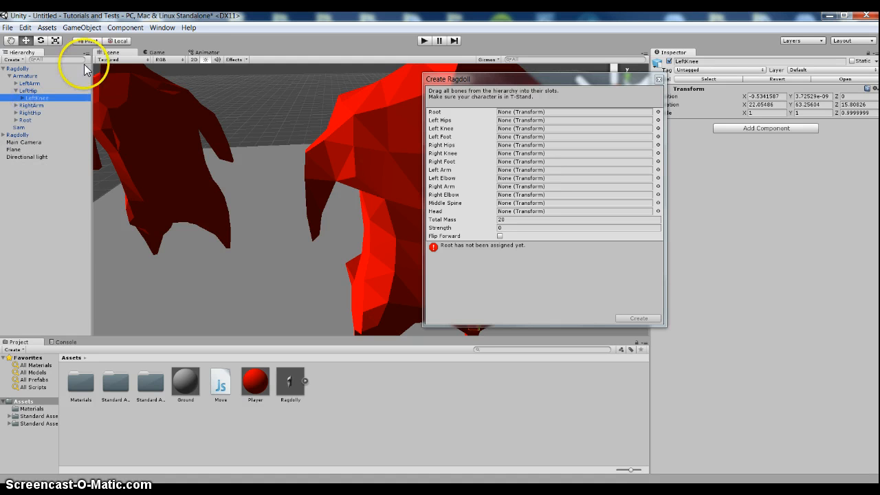
left_click(82, 28)
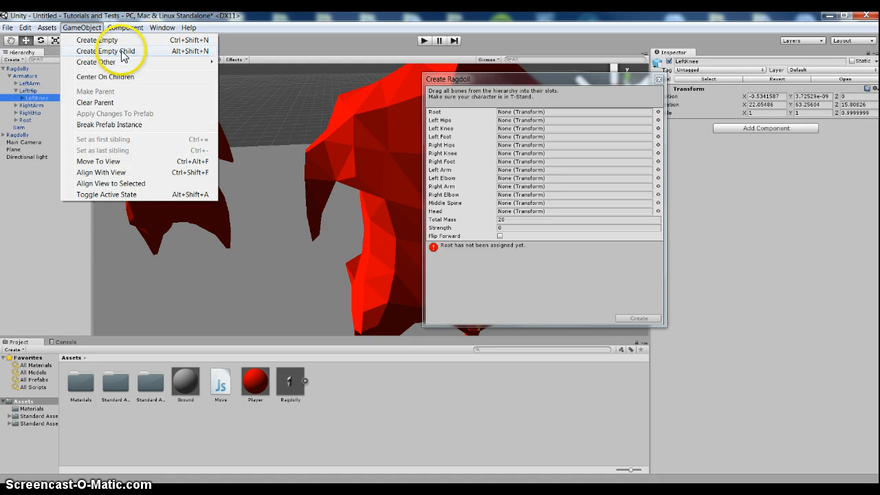
mouse_move(31, 237)
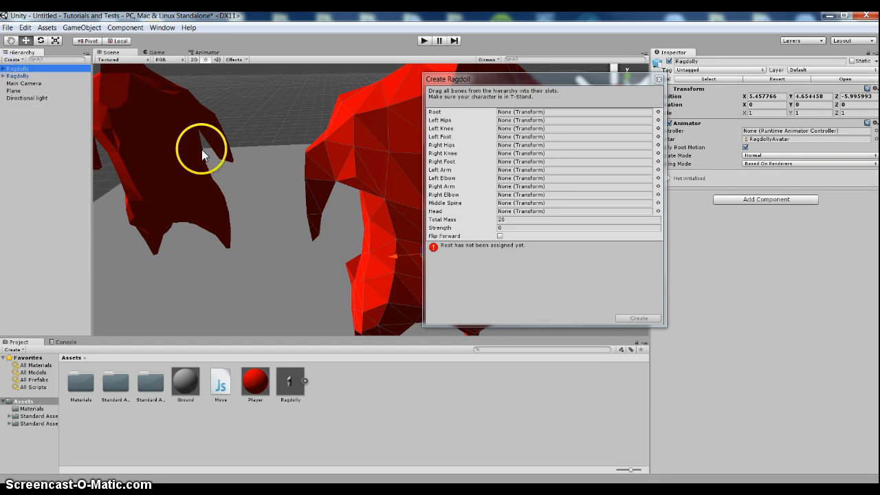
Drag a bone into the Create Ragdoll wizard, select the red Ragdolly, and watch the game.
left_click_drag(203, 155, 191, 141)
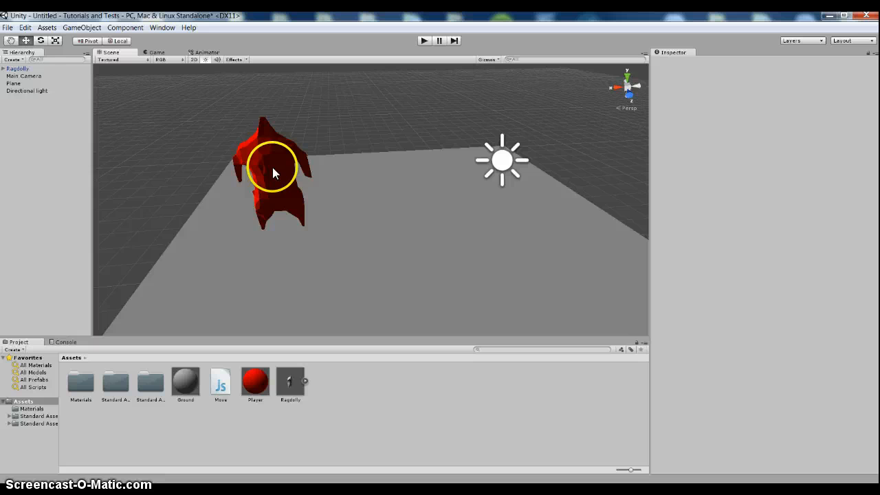
left_click(271, 169)
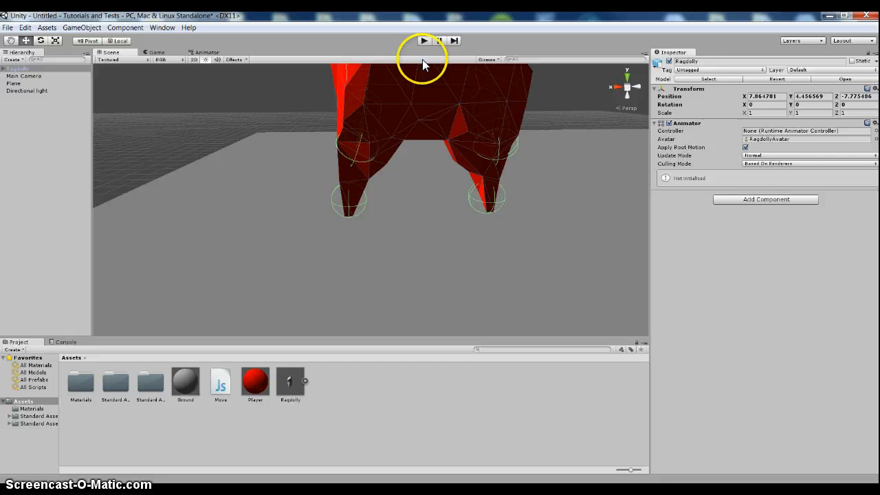
left_click(423, 41)
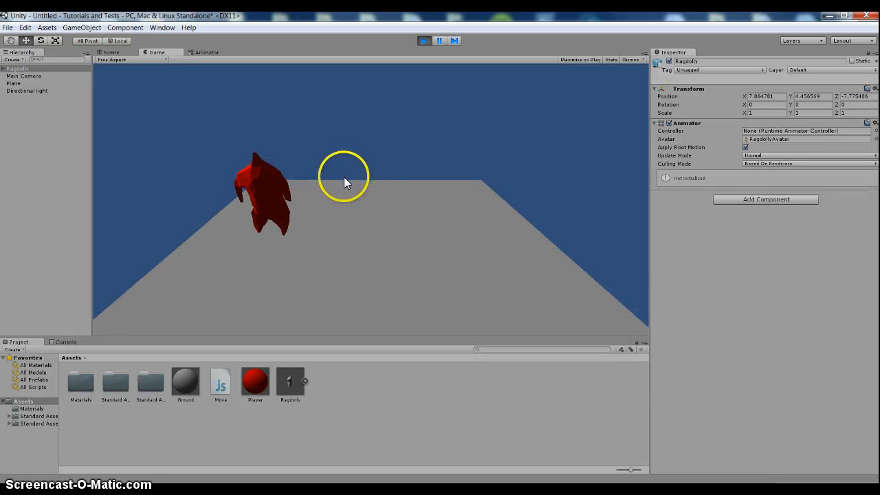
mouse_move(237, 213)
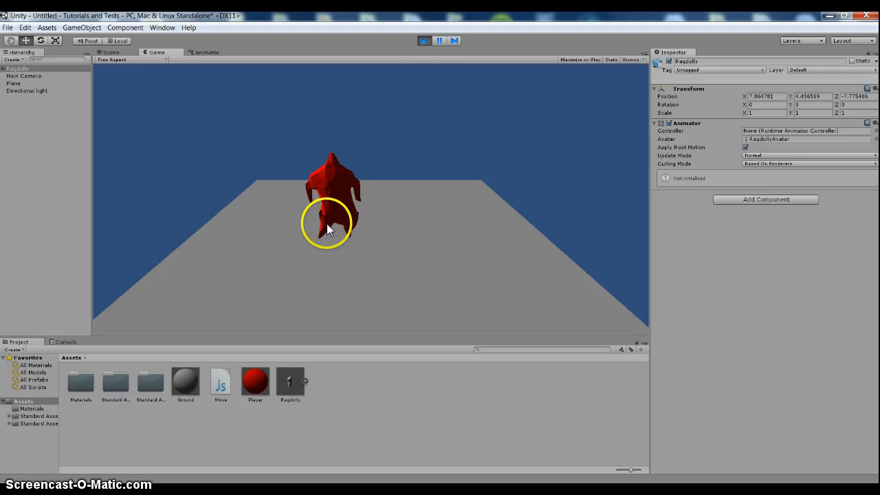
Stop Play mode and drop a second Ragdolly copy beside the red one.
left_click(423, 40)
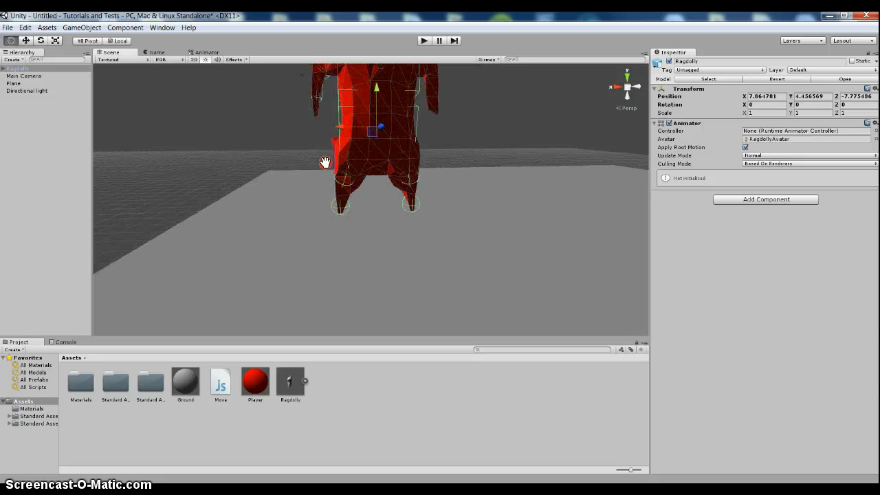
left_click_drag(325, 163, 381, 162)
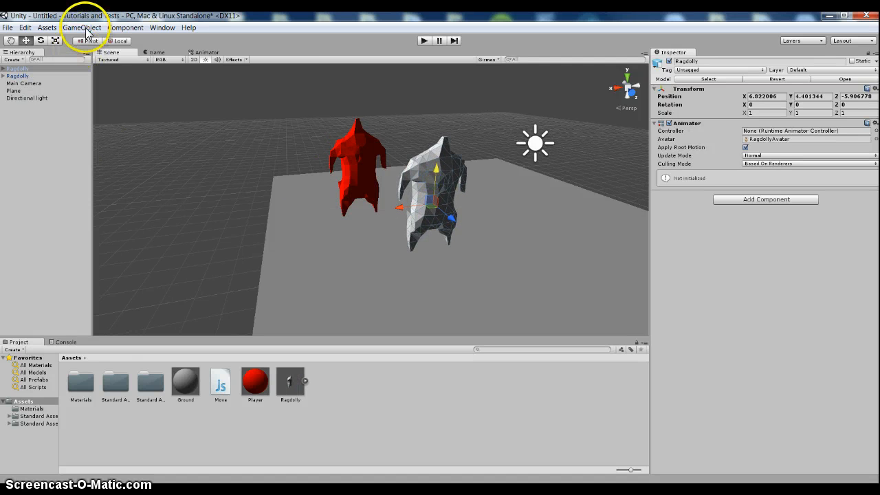
Expand the copy's Armature, drag bones like LeftElbow into the wizard slots, and create the ragdoll.
left_click(82, 28)
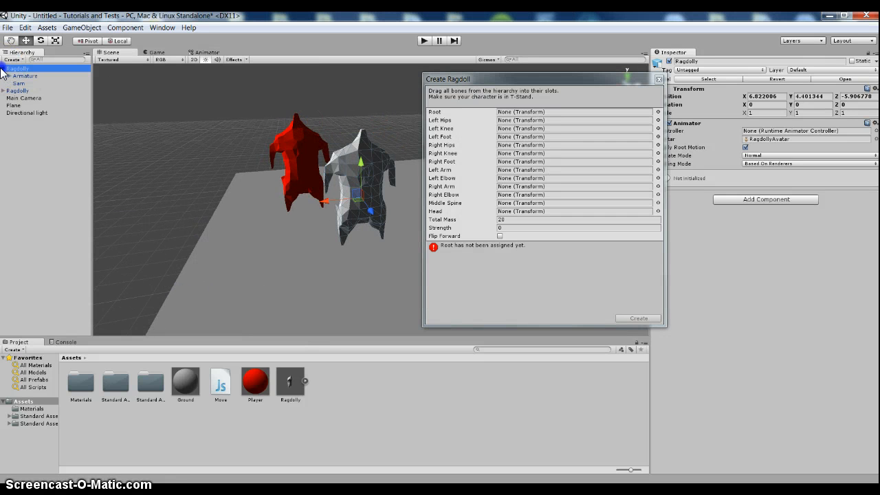
left_click(17, 76)
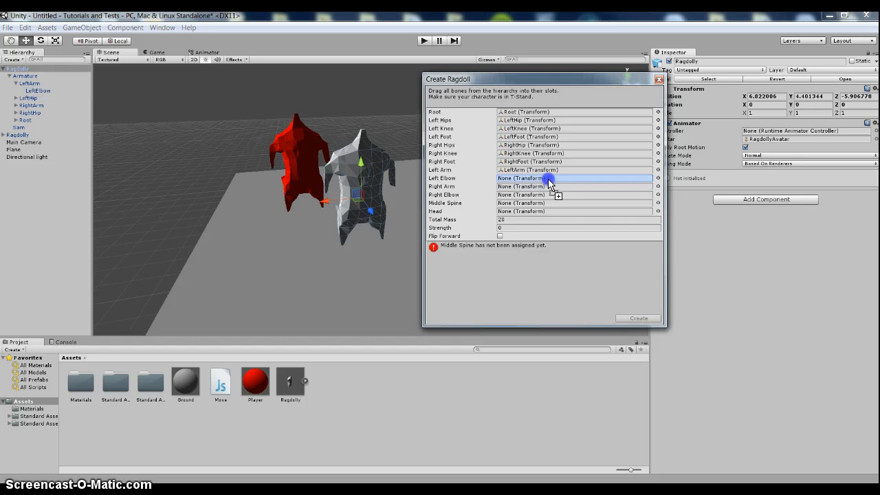
left_click_drag(38, 90, 550, 177)
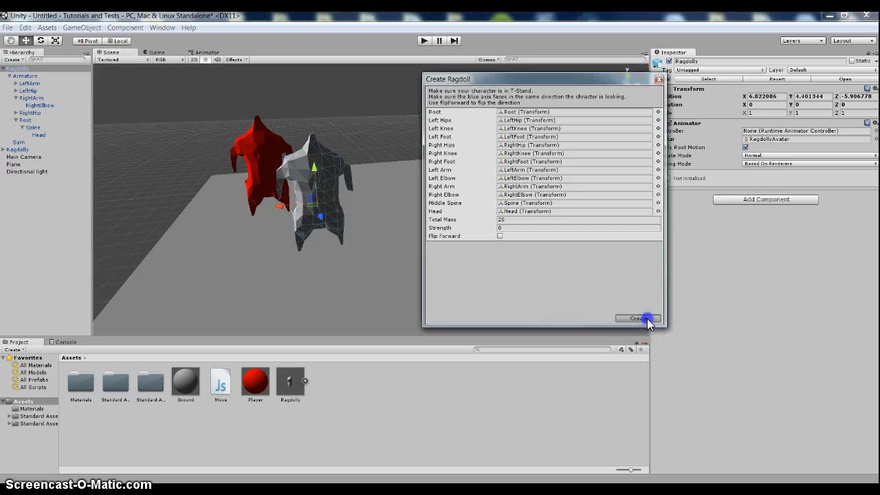
left_click(637, 318)
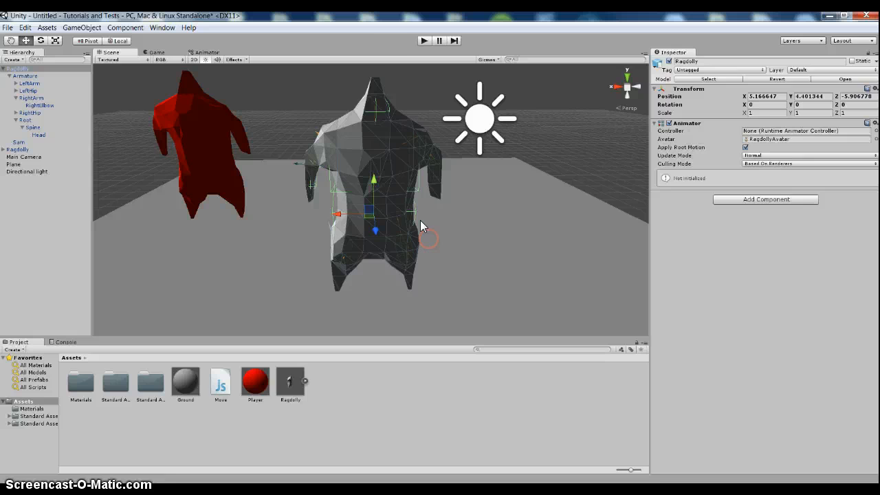
Play the scene, watch the white ragdoll collapse in the Scene view, then stop.
left_click(424, 40)
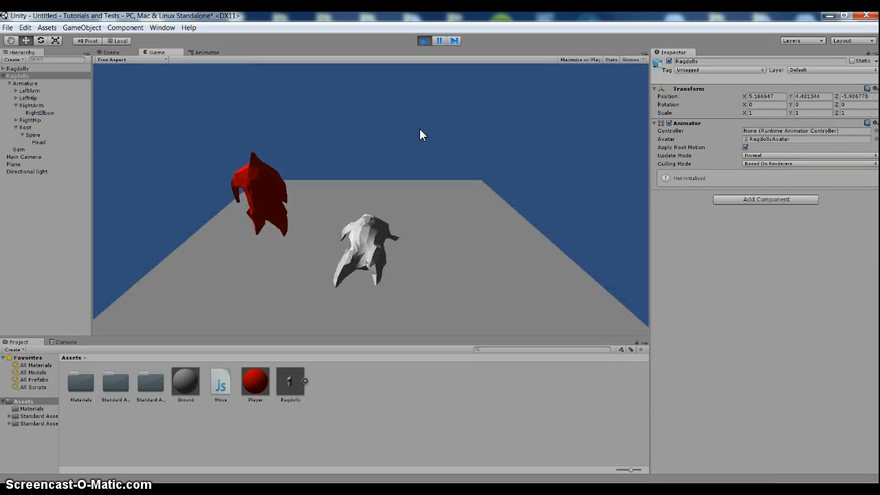
left_click(110, 51)
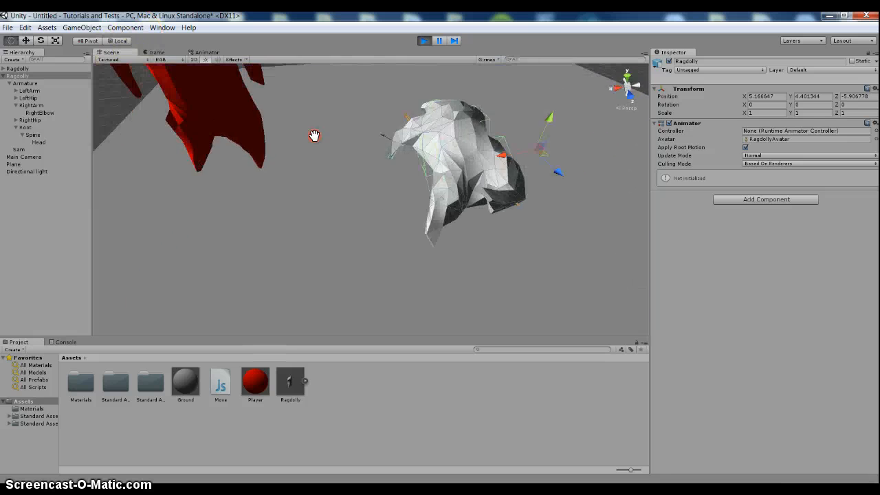
left_click(424, 40)
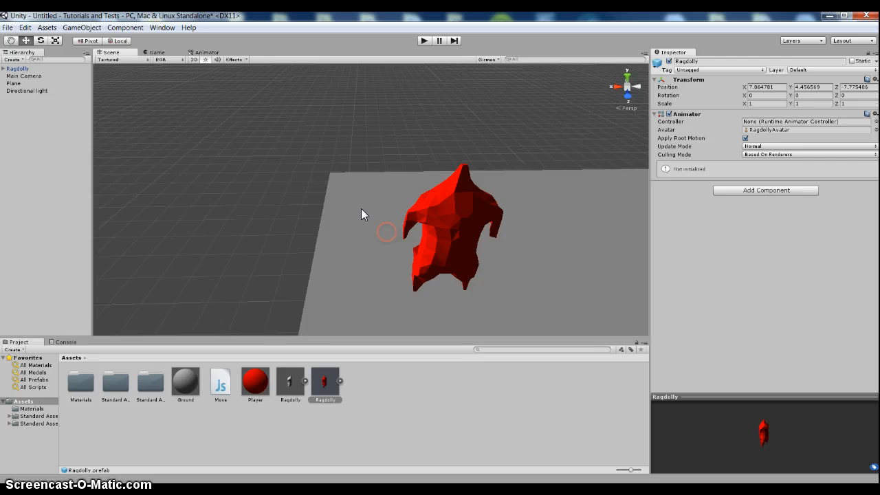
Expand Ragdolly's bone hierarchy, select Head, and edit its Constant Force Y value.
left_click(6, 68)
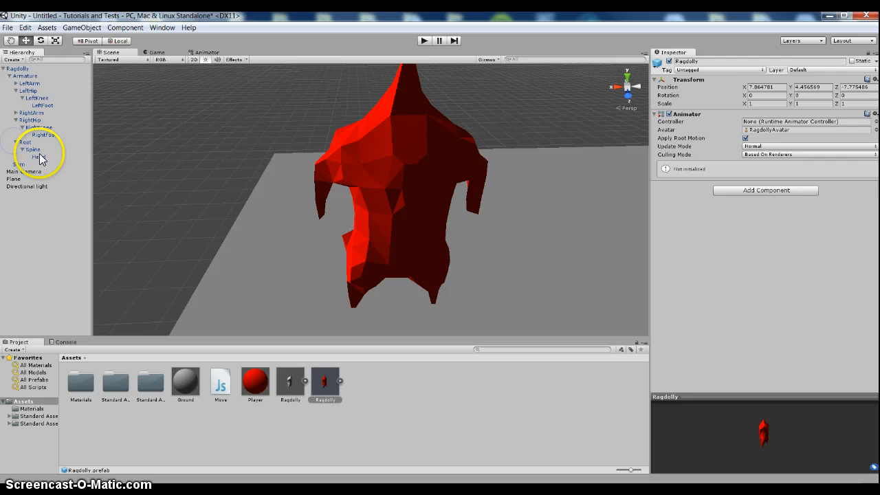
left_click(38, 156)
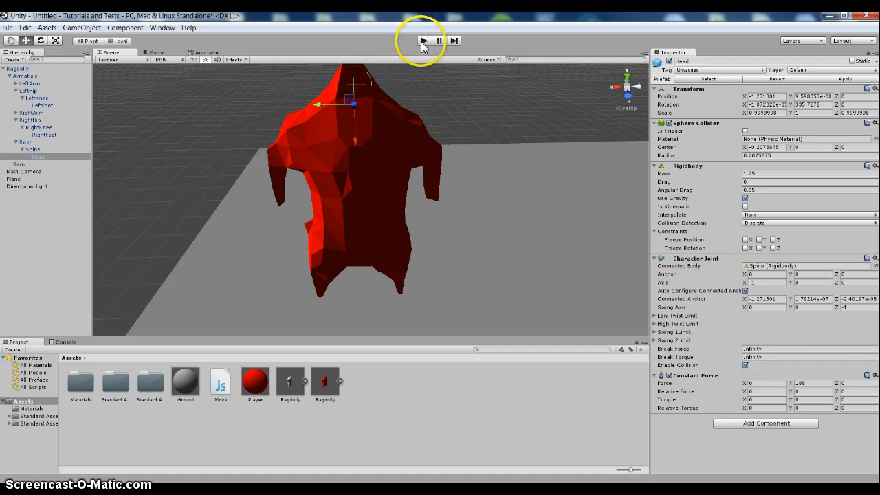
left_click(801, 383)
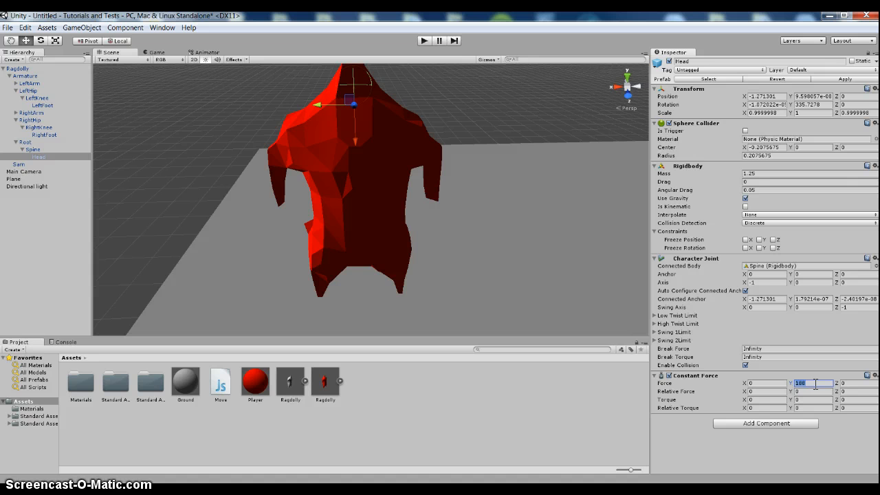
Test a weak upward head force of 10 in Play mode.
type("10")
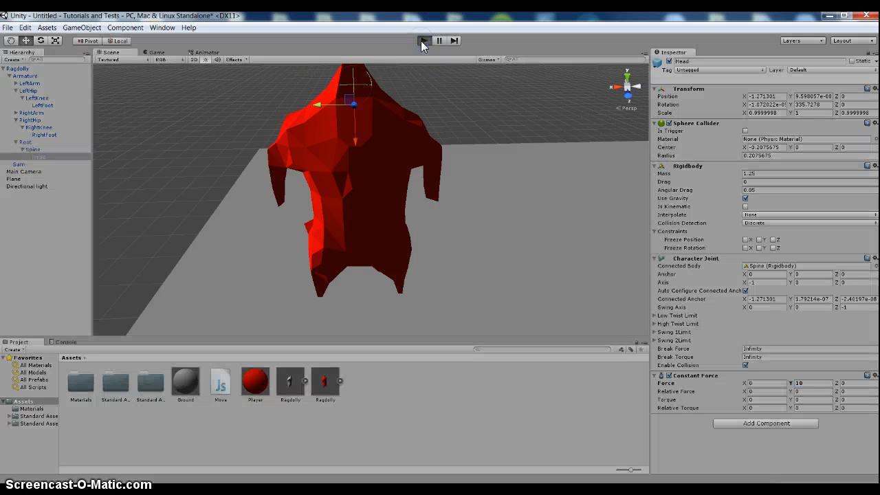
left_click(424, 40)
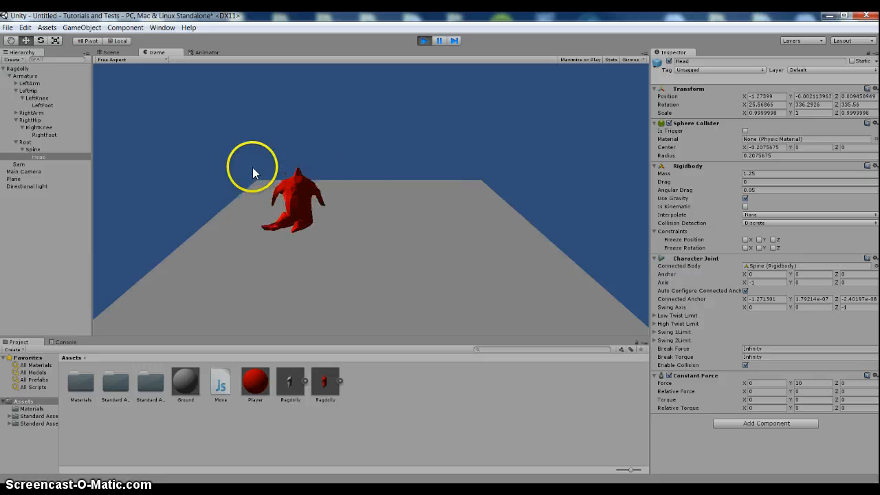
left_click(423, 40)
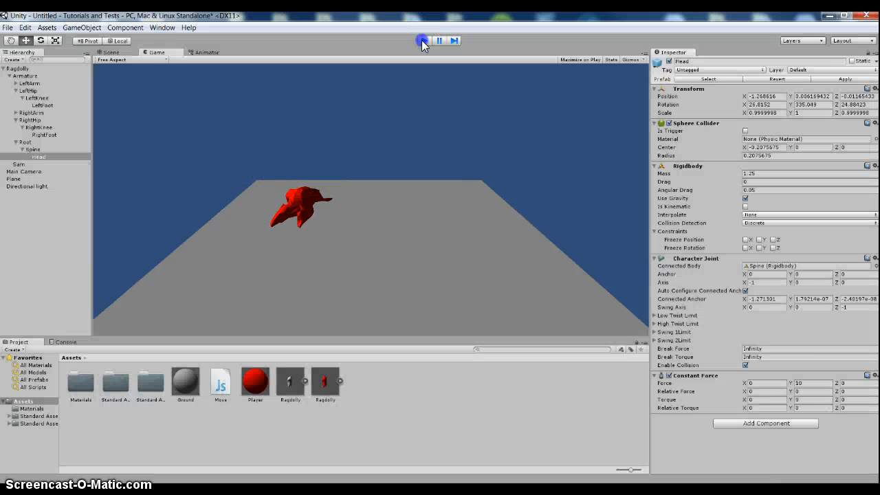
left_click(424, 40)
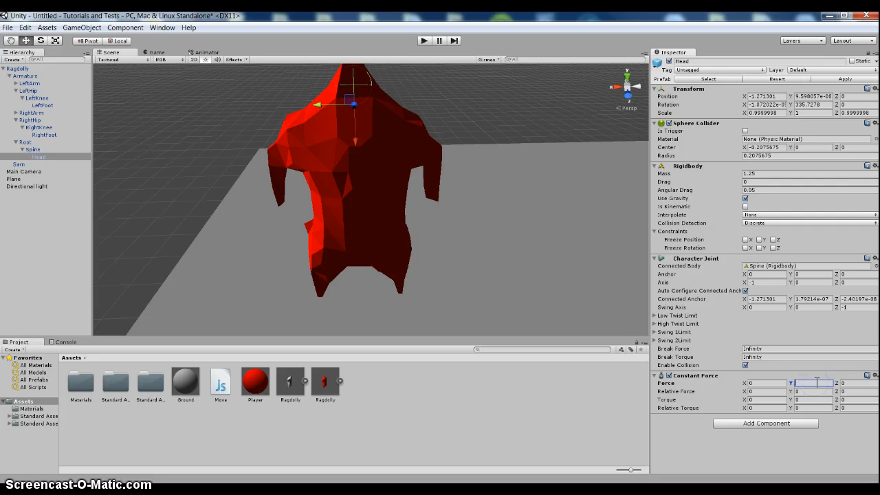
Try a force of 500, then return to 188 and test the ragdoll again.
type("500")
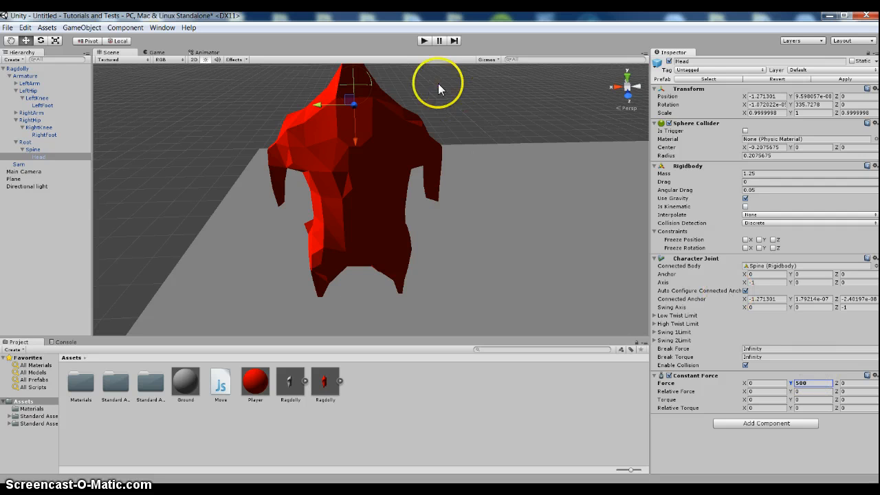
left_click(424, 40)
type("100")
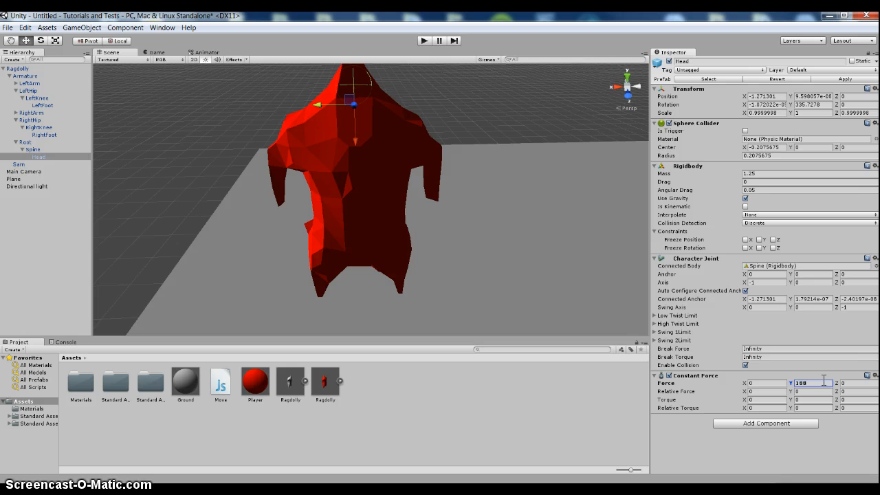
left_click(422, 41)
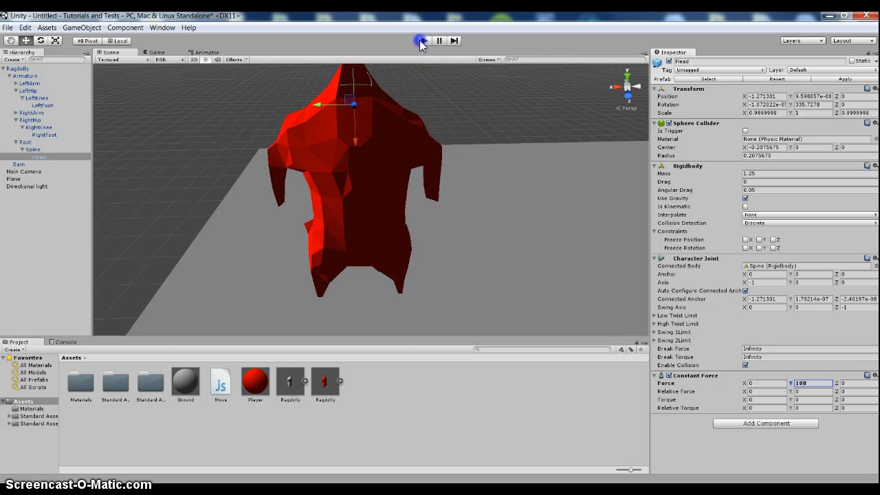
left_click(420, 39)
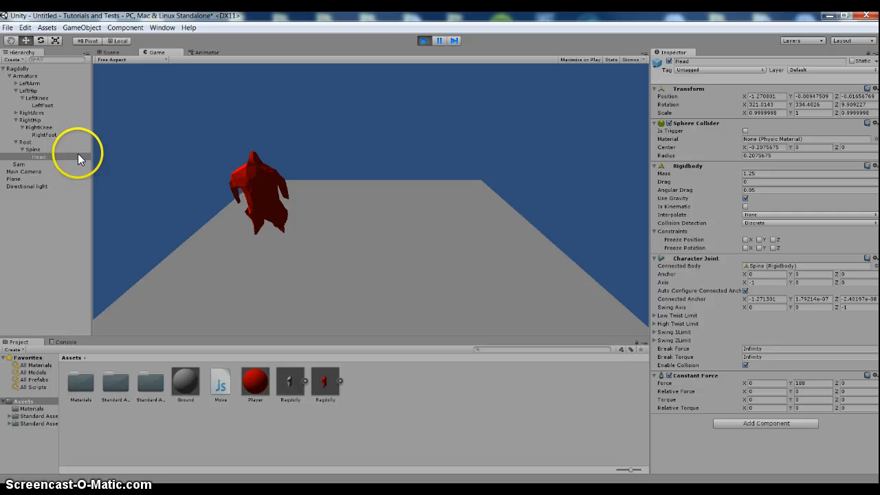
left_click(110, 52)
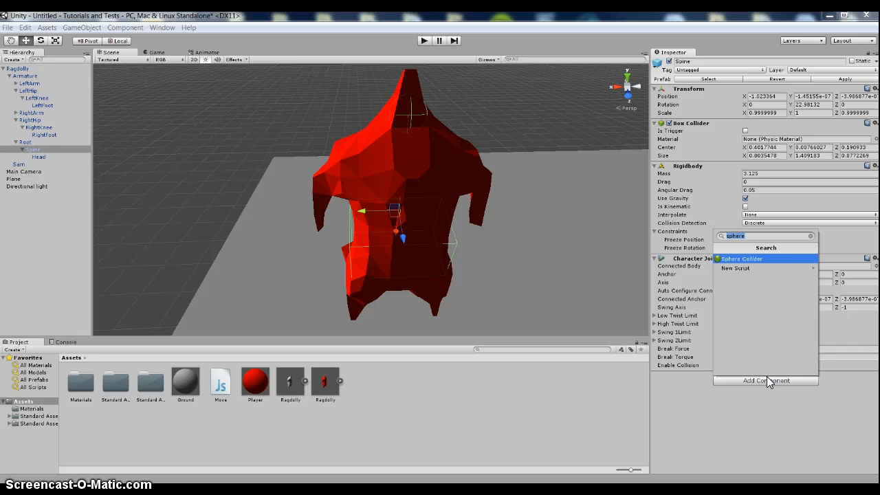
Add a Constant Force component found by searching 'const', and test it in Play mode.
type("const")
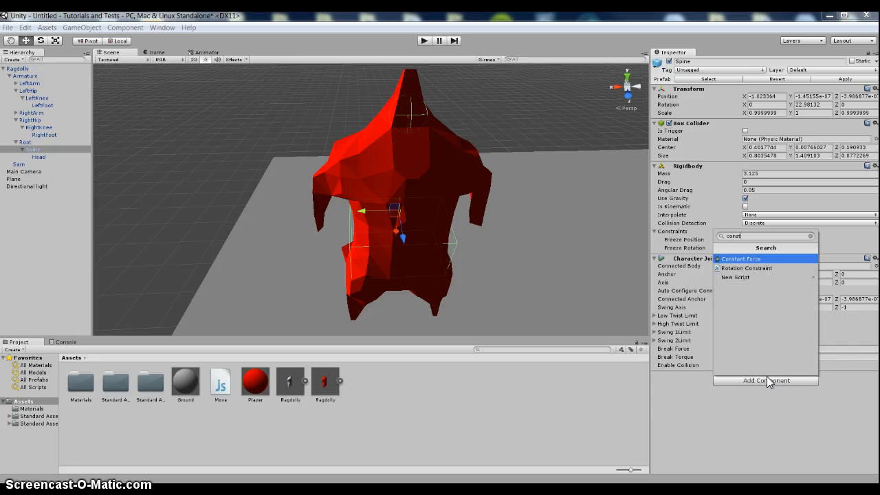
left_click(740, 258)
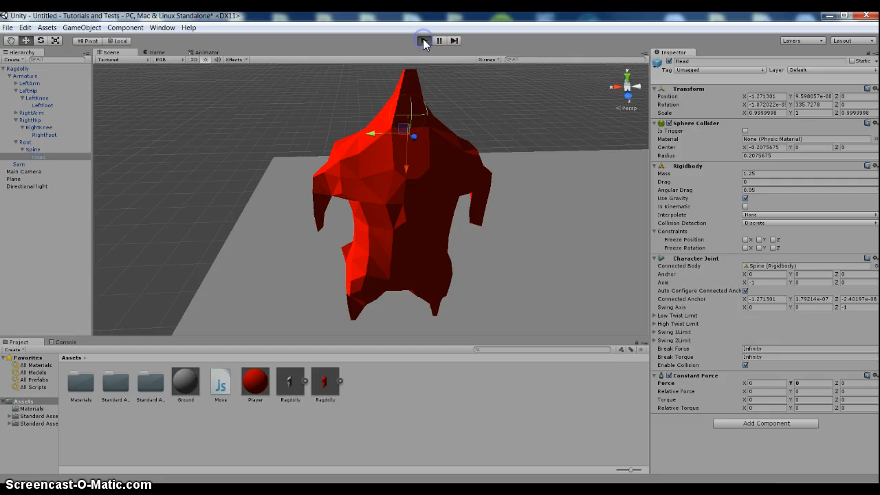
left_click(423, 41)
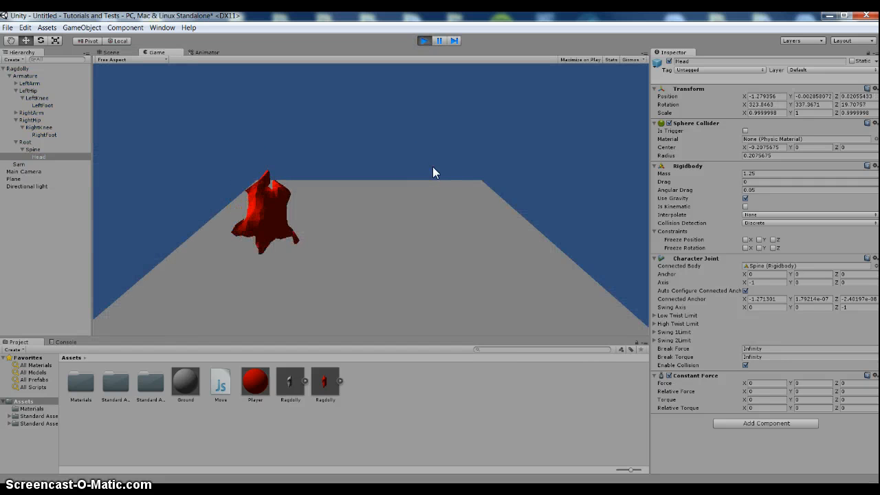
left_click(423, 40)
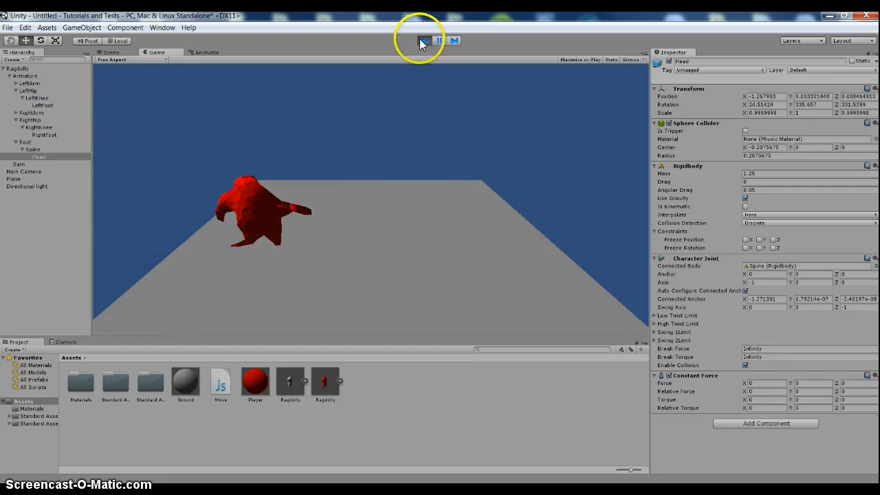
left_click(423, 40)
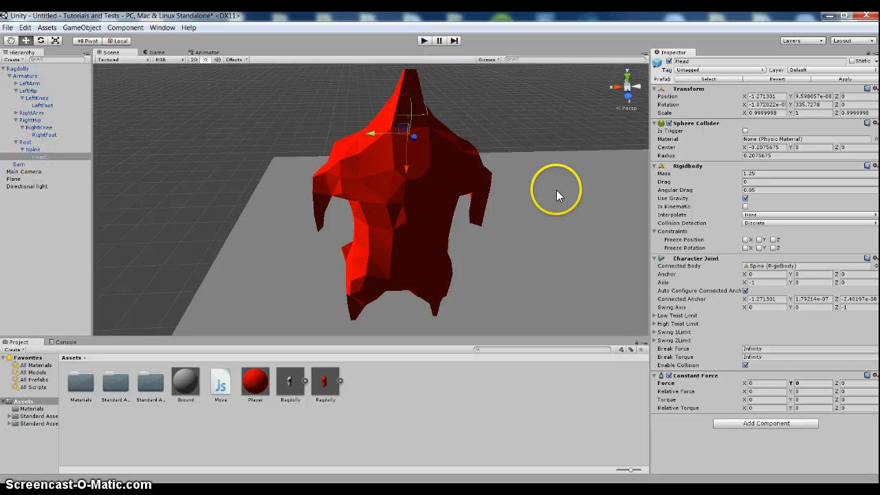
left_click(33, 149)
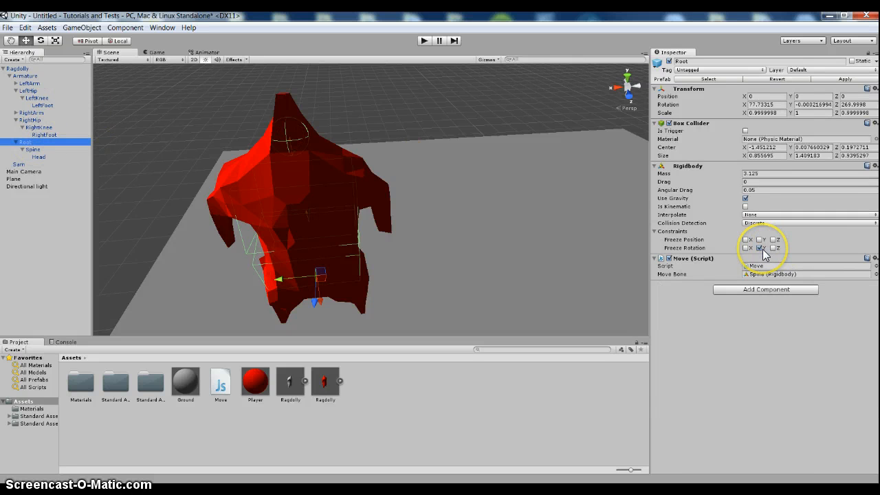
Lock the Root bone's Y rotation, then play-test the ragdoll twice.
left_click(424, 40)
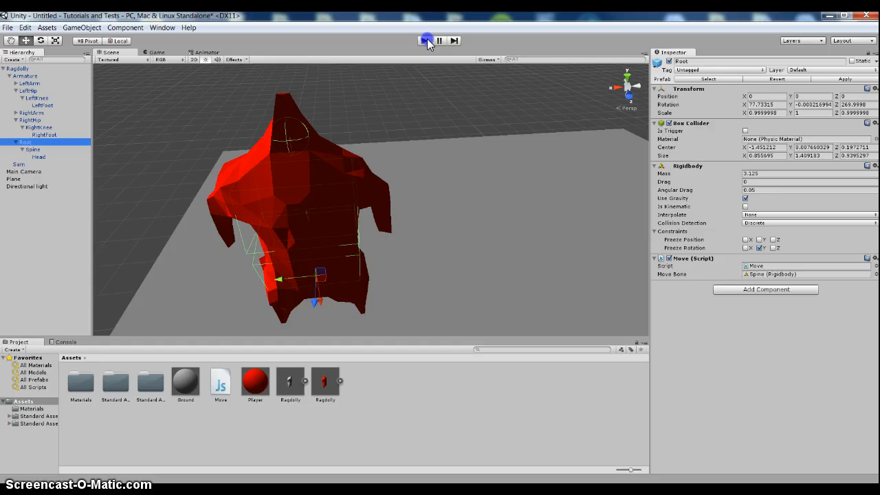
left_click(424, 40)
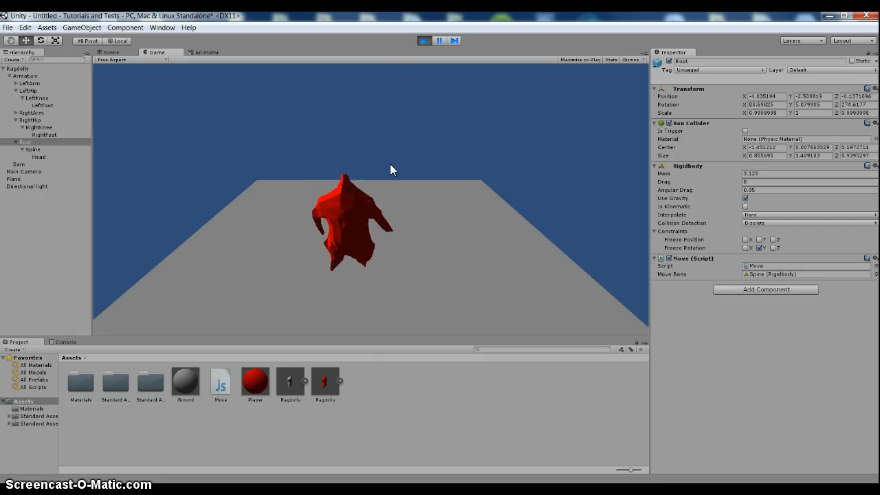
left_click(111, 53)
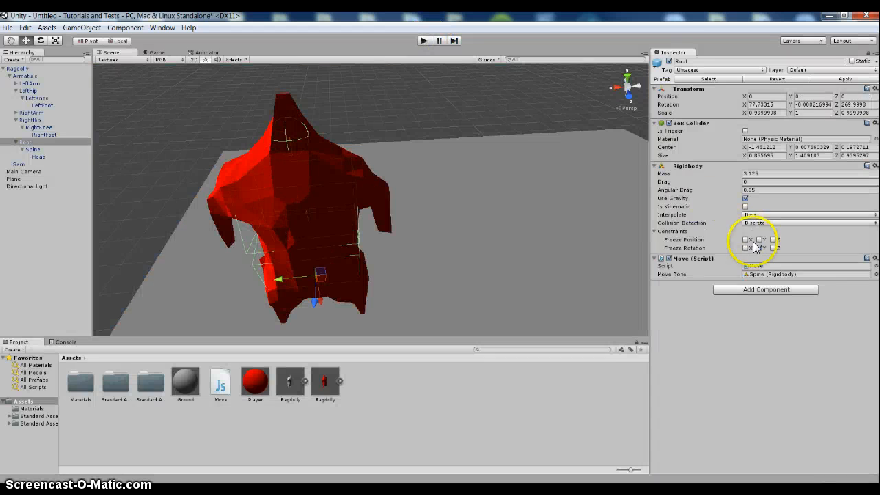
left_click(424, 40)
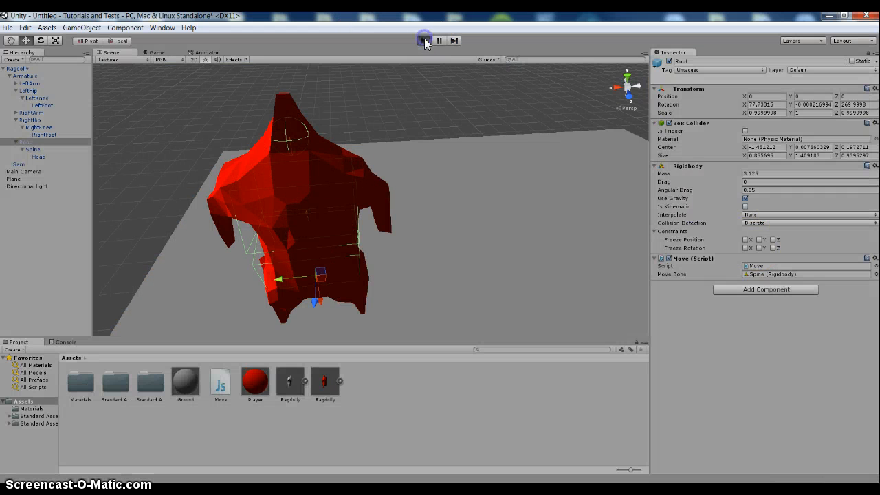
left_click(424, 40)
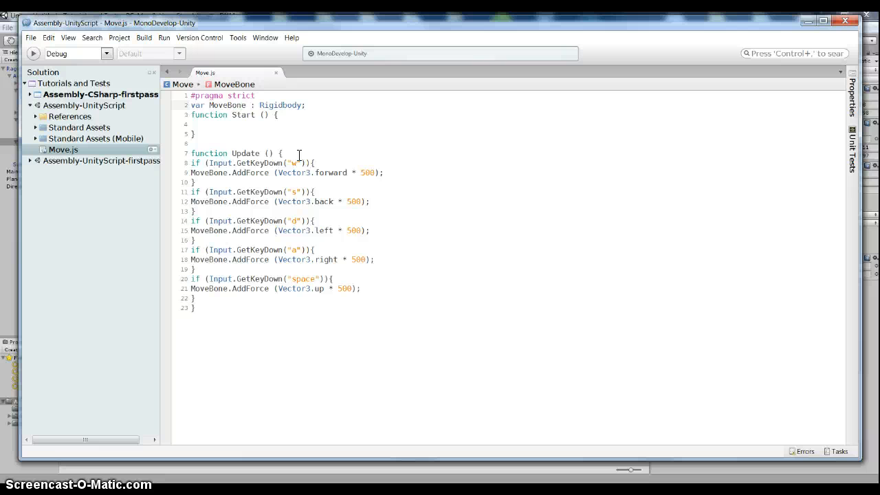
Change the forward AddForce amount in Move.js from 500 to 10000.
left_click(210, 105)
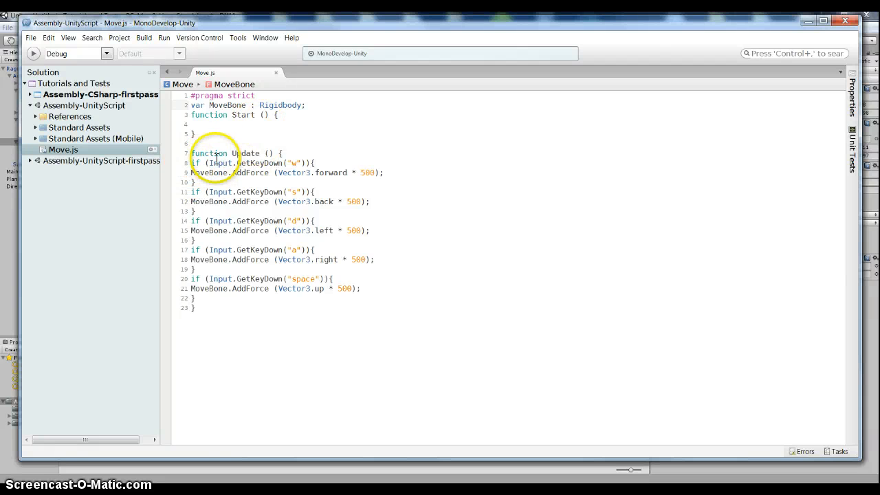
double_click(242, 173)
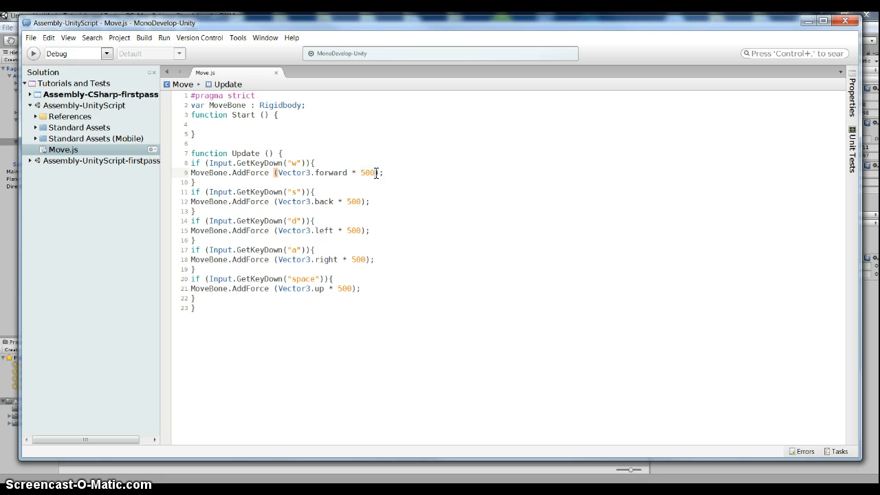
type("10000")
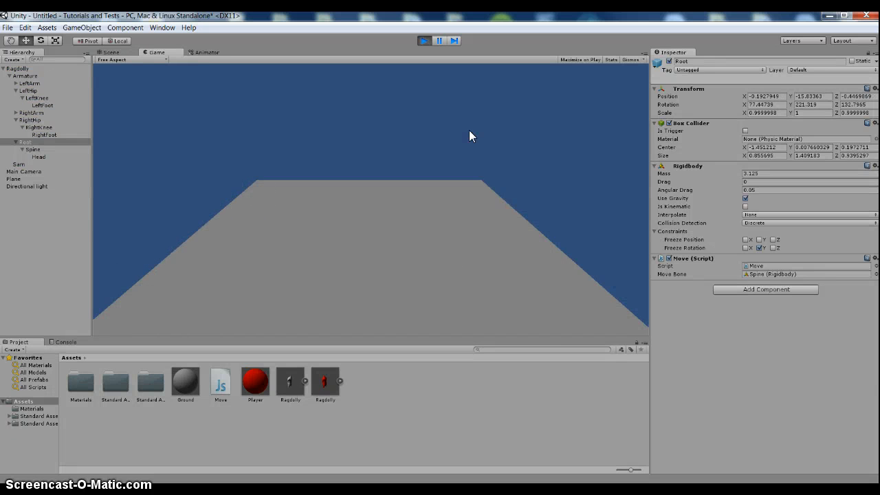
Play-test the 10000 forward push by steering in the Game view, then stop.
left_click(110, 52)
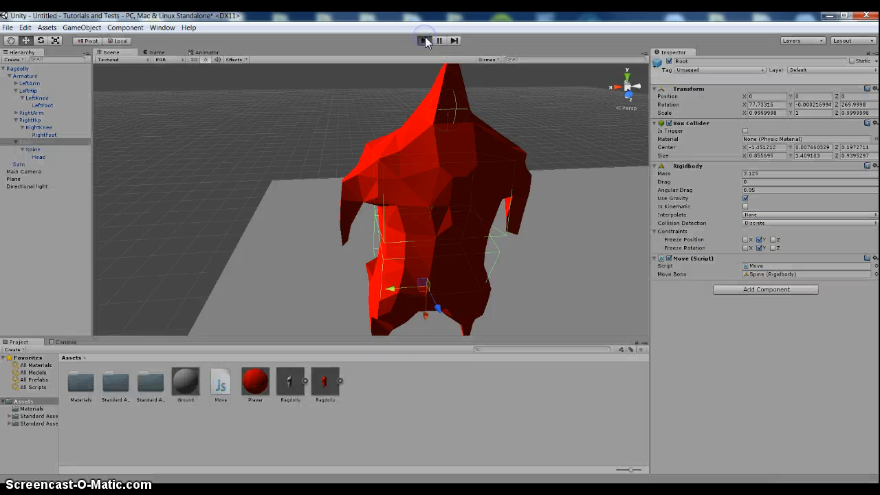
left_click(424, 40)
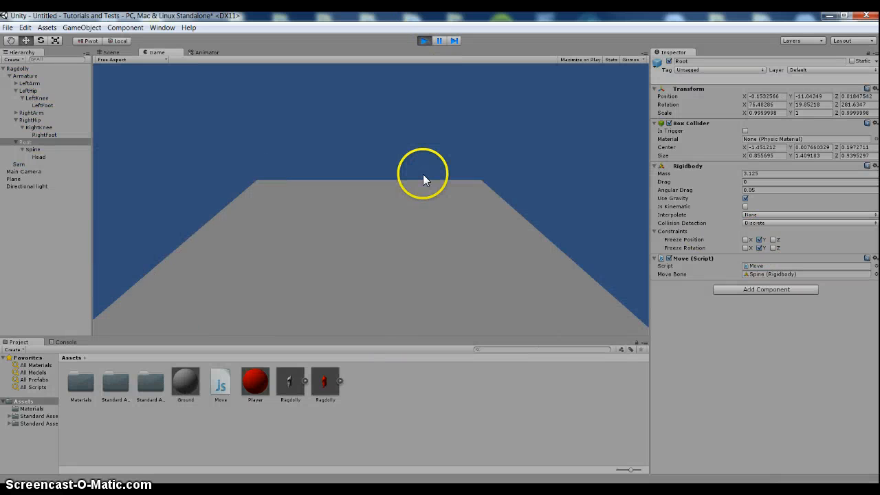
left_click(110, 52)
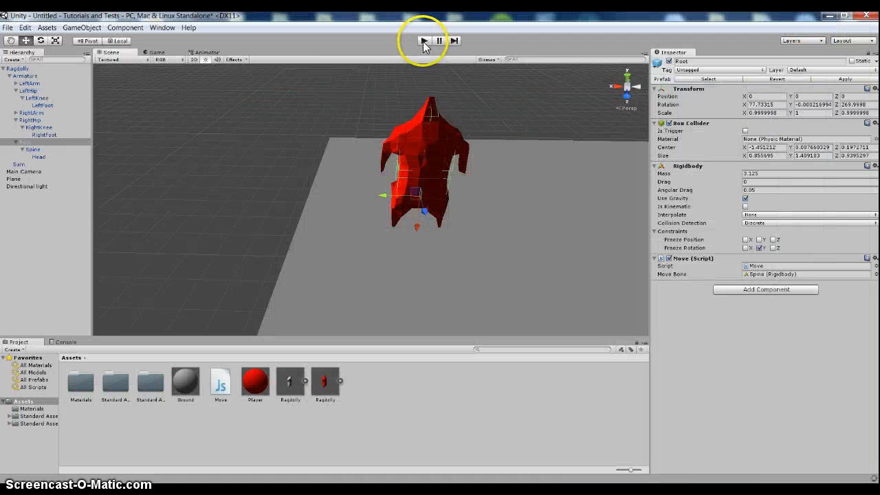
left_click(424, 41)
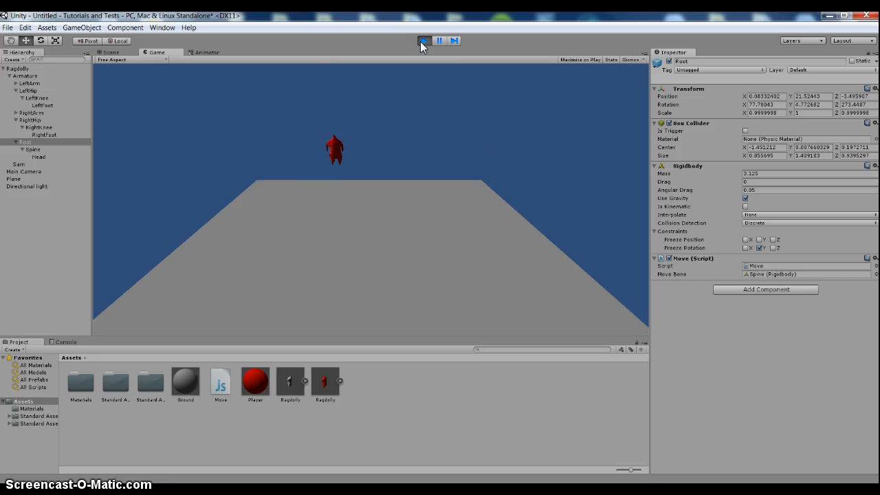
left_click(424, 40)
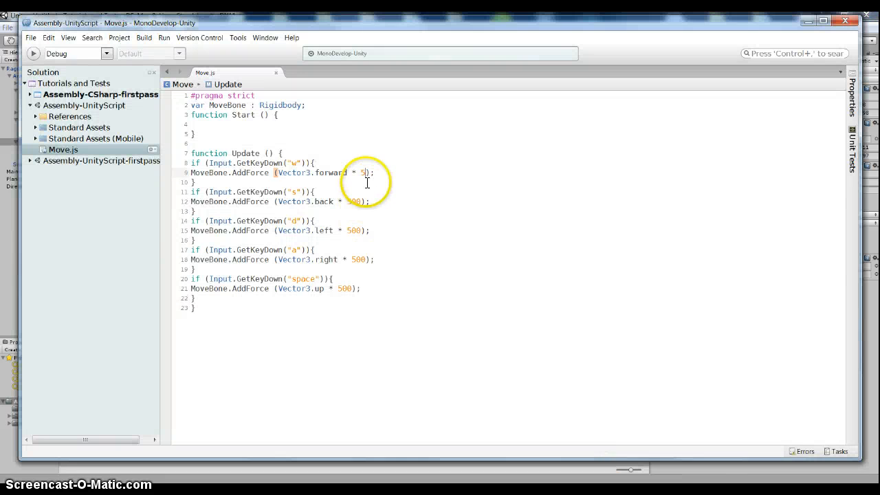
Replace the oversized forward multiplier on line 9 with 500.
key("Backspace")
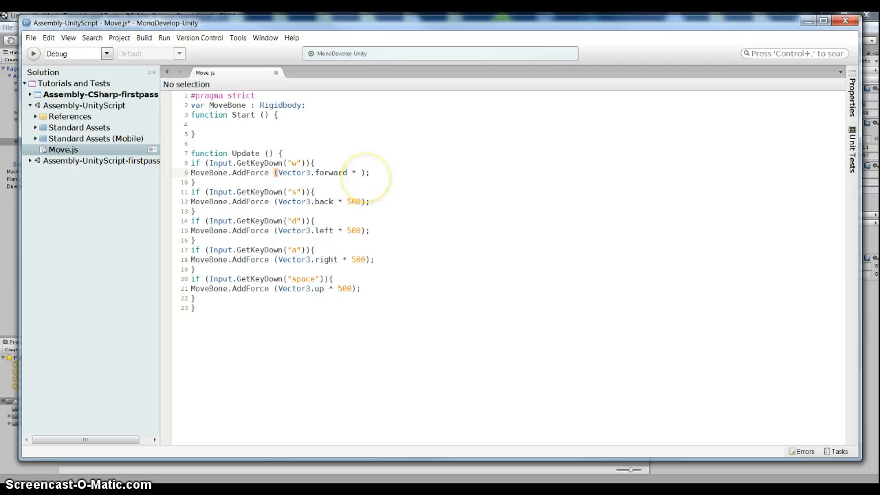
type("500")
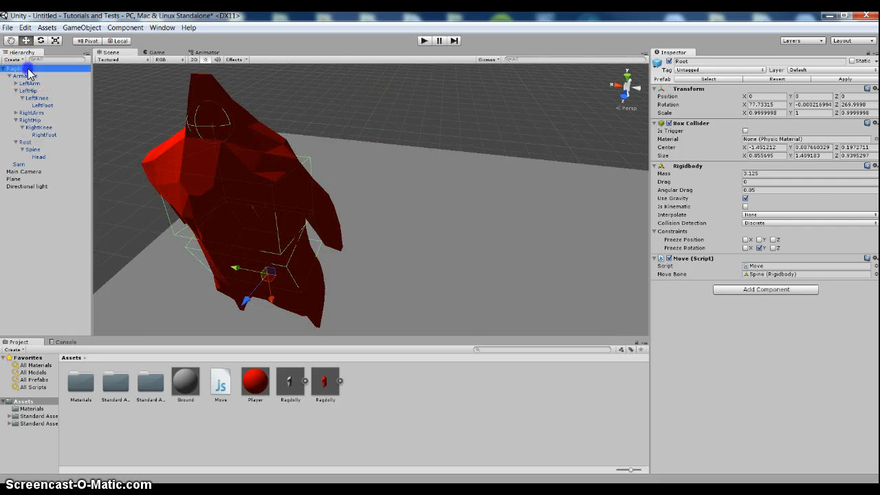
left_click(424, 39)
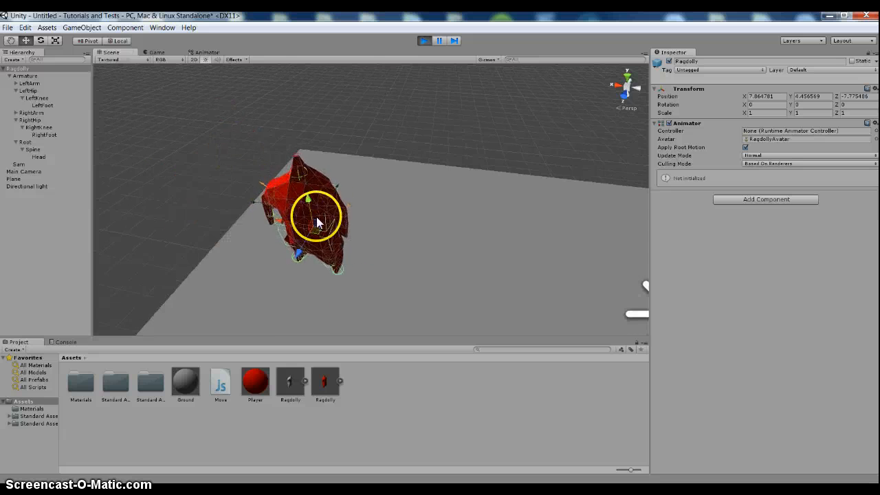
left_click(156, 52)
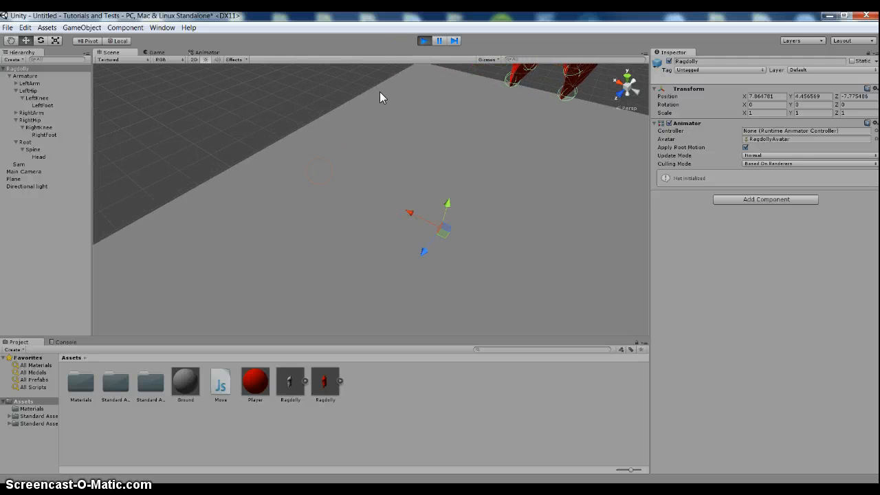
left_click(424, 41)
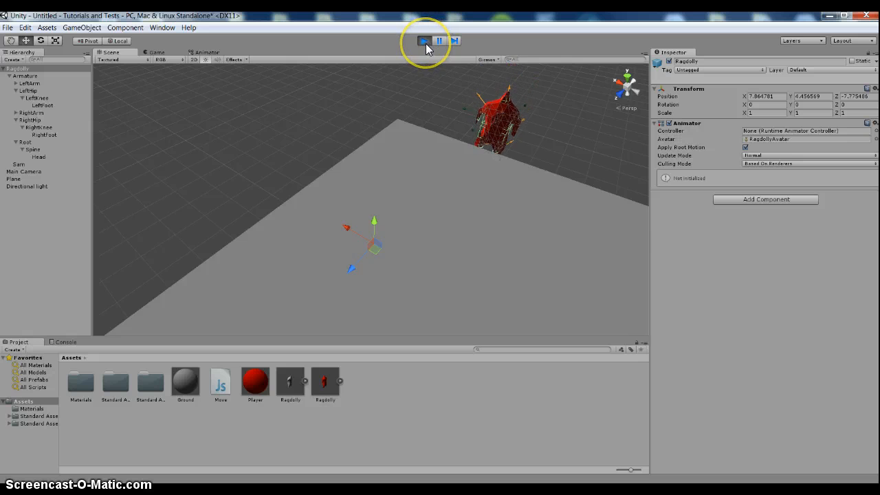
left_click(423, 40)
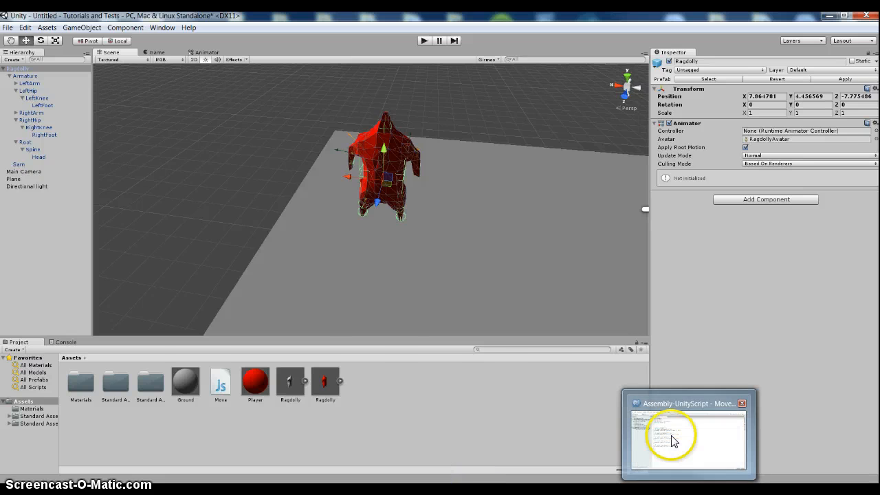
Return to Unity from MonoDevelop and run two play tests steering the ragdoll.
left_click(688, 440)
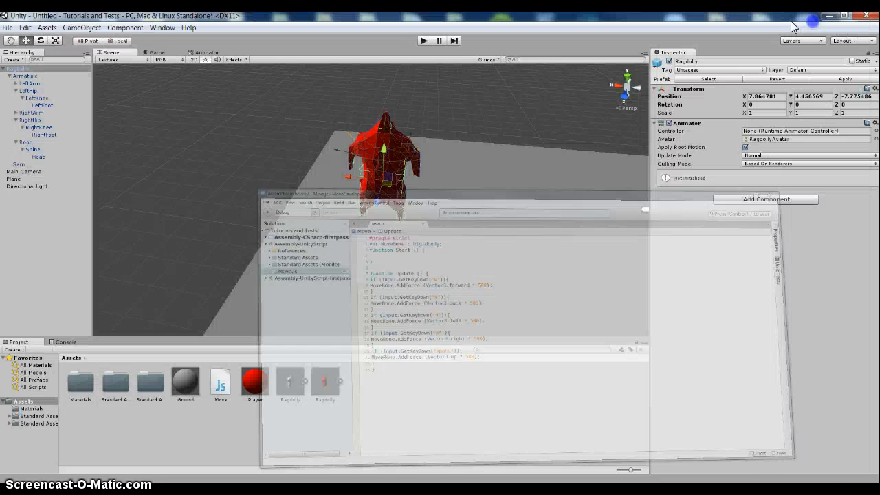
left_click(424, 40)
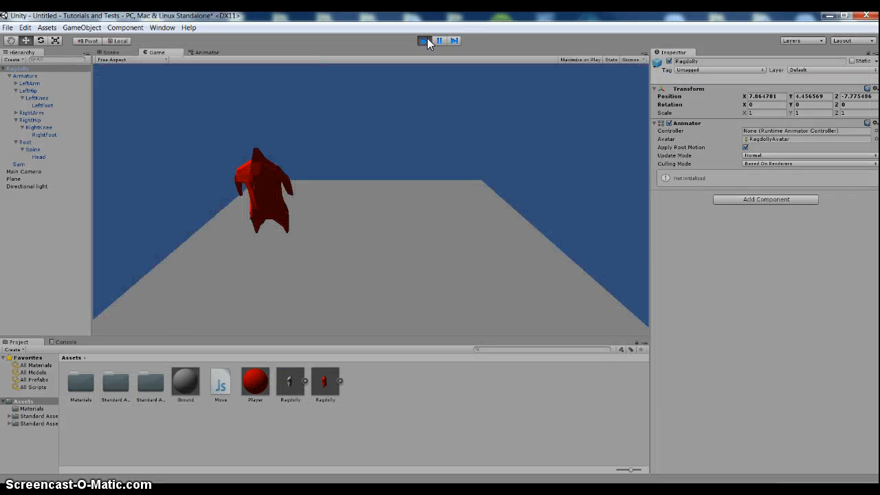
left_click(424, 40)
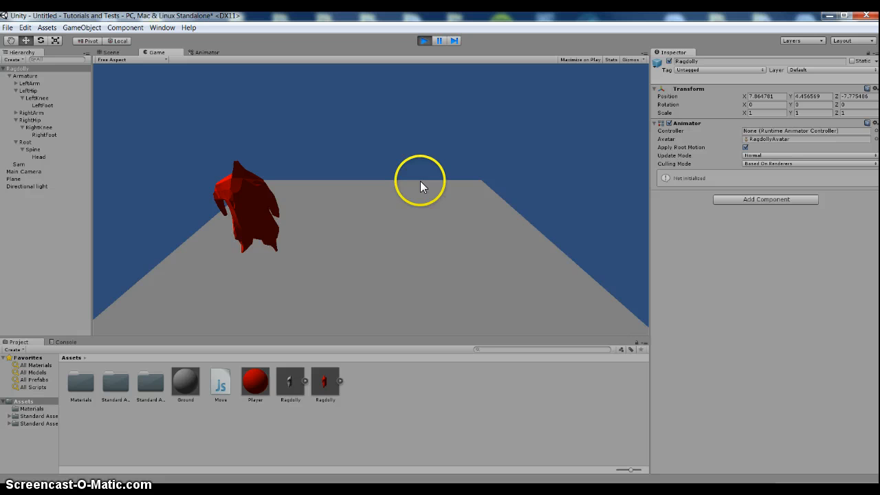
mouse_move(501, 308)
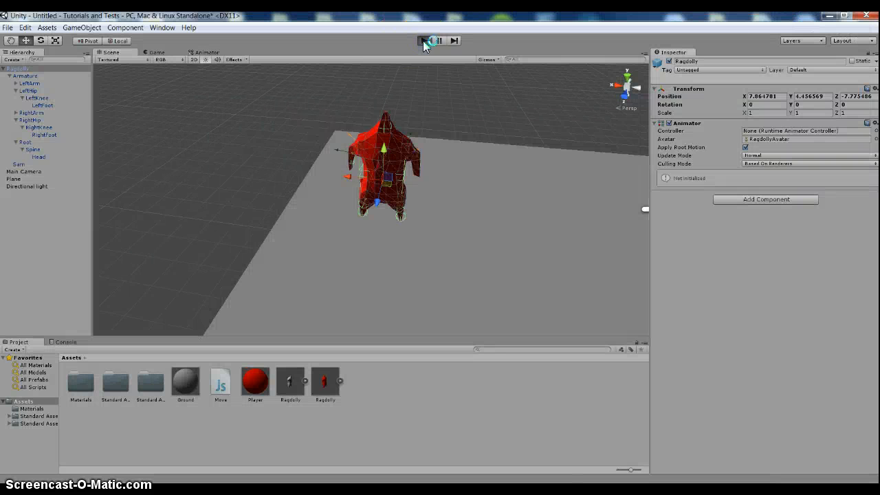
left_click(424, 39)
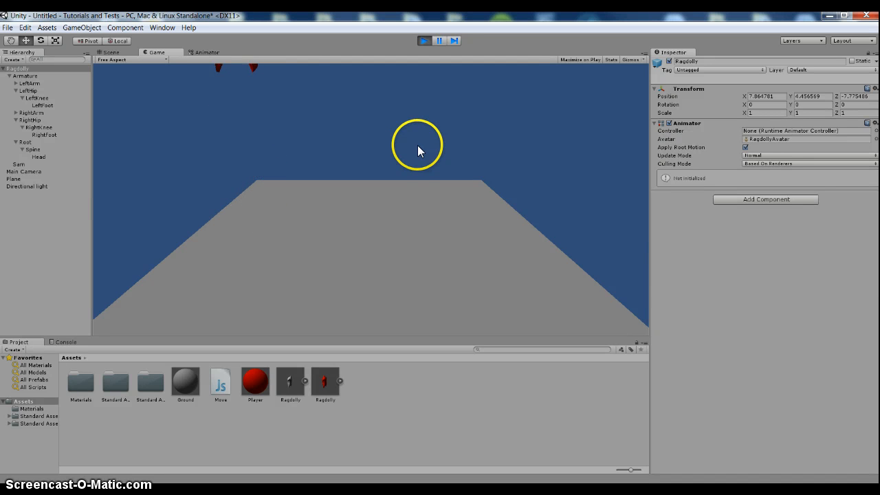
left_click(110, 52)
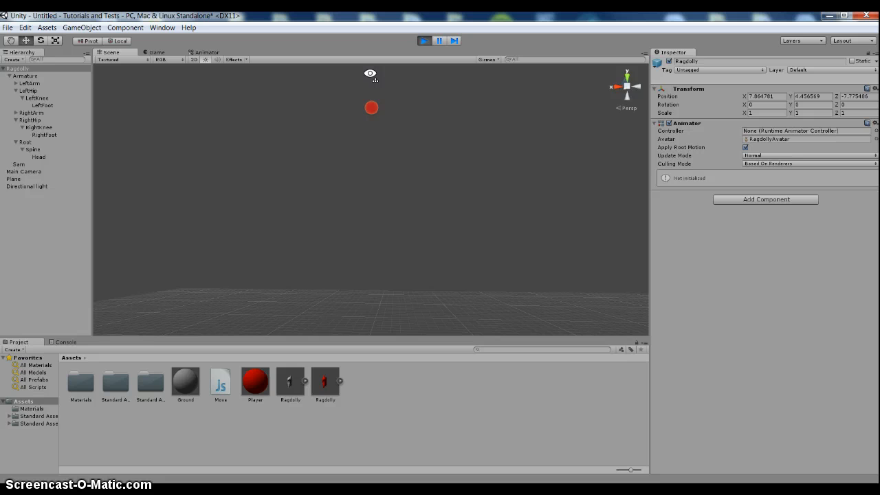